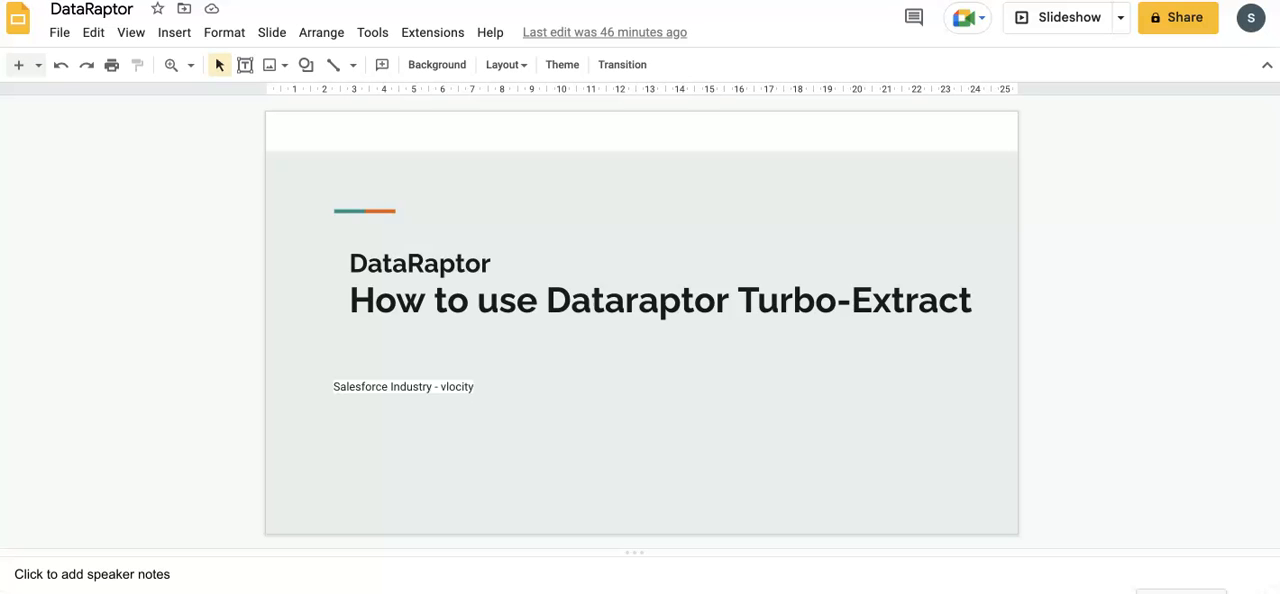
mouse_move(991, 227)
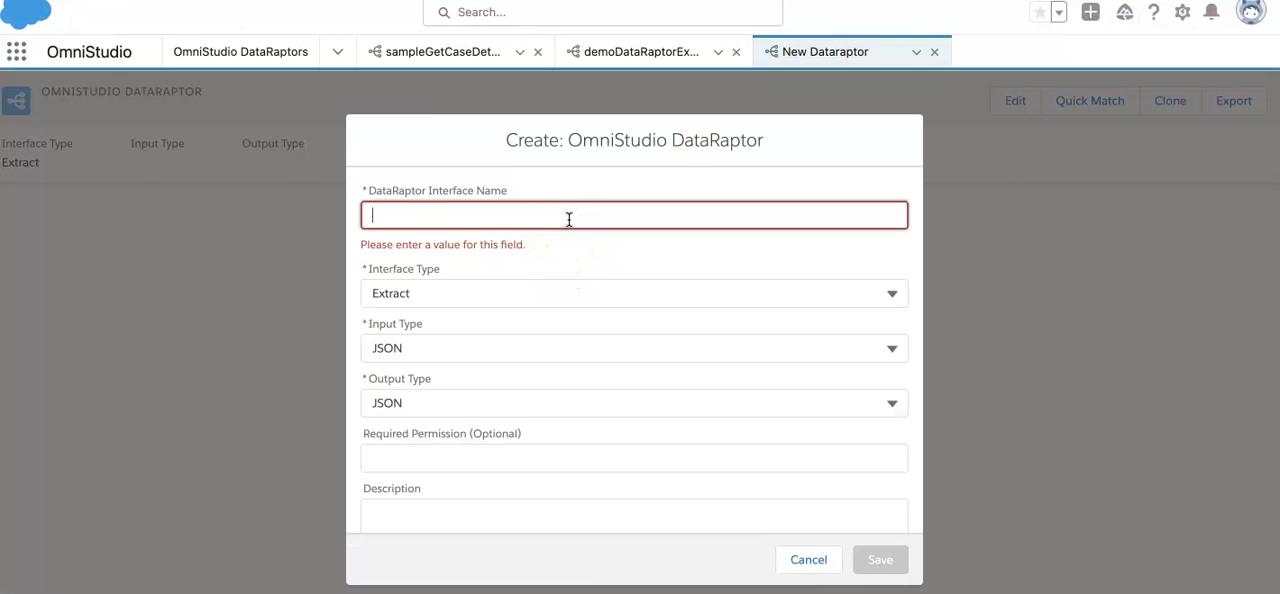
Step: Name the new DataRaptor demoDataRaptorExtact and set its interface type to Turbo Extract
type("demoD")
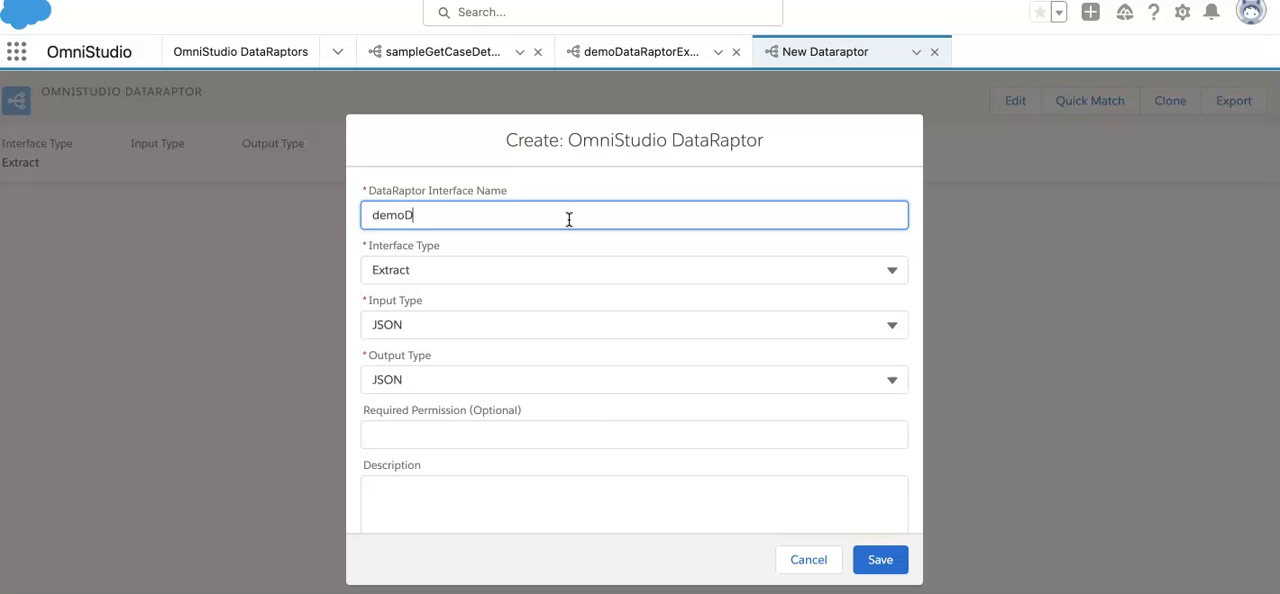
type("ataRaptor")
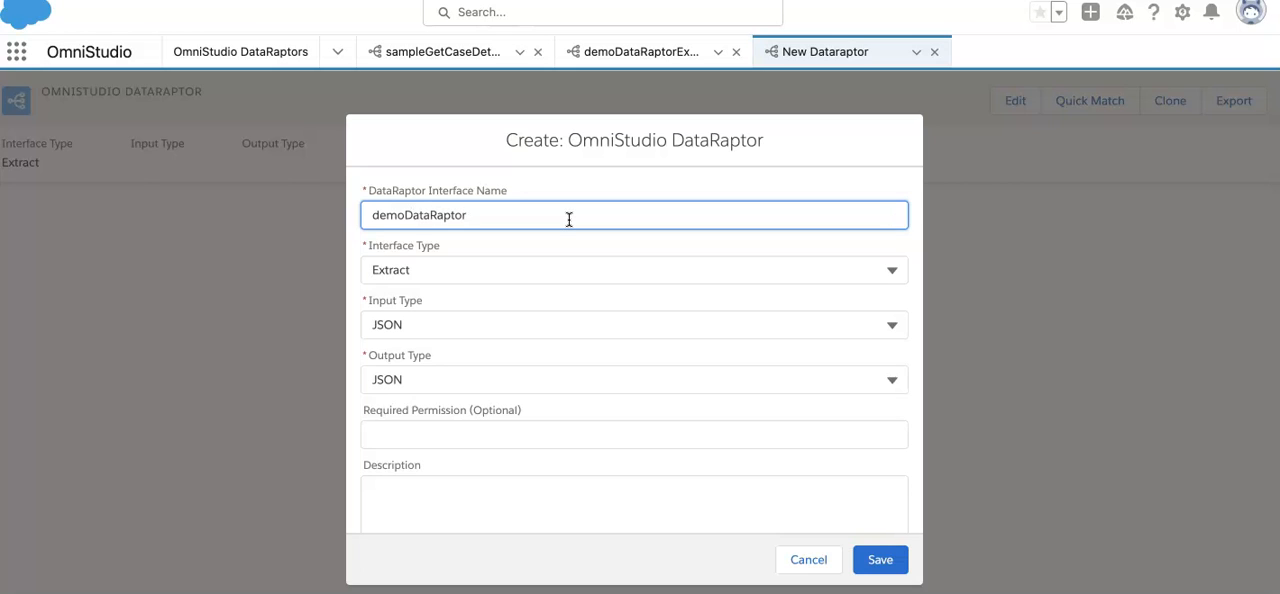
type("Extra")
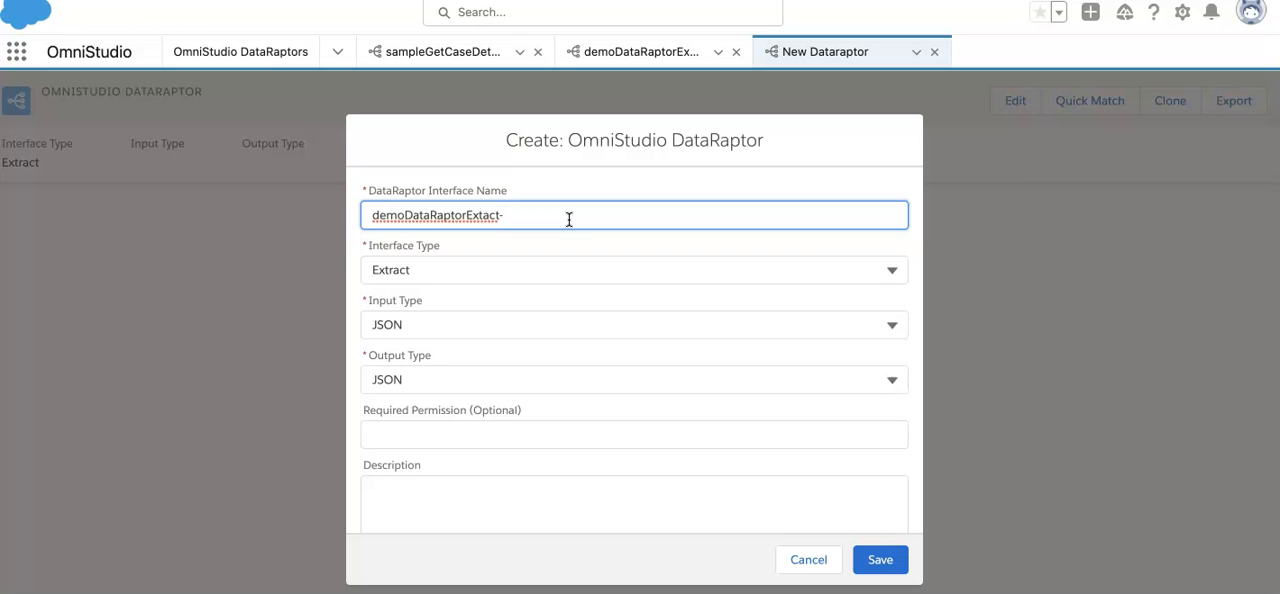
key("Backspace")
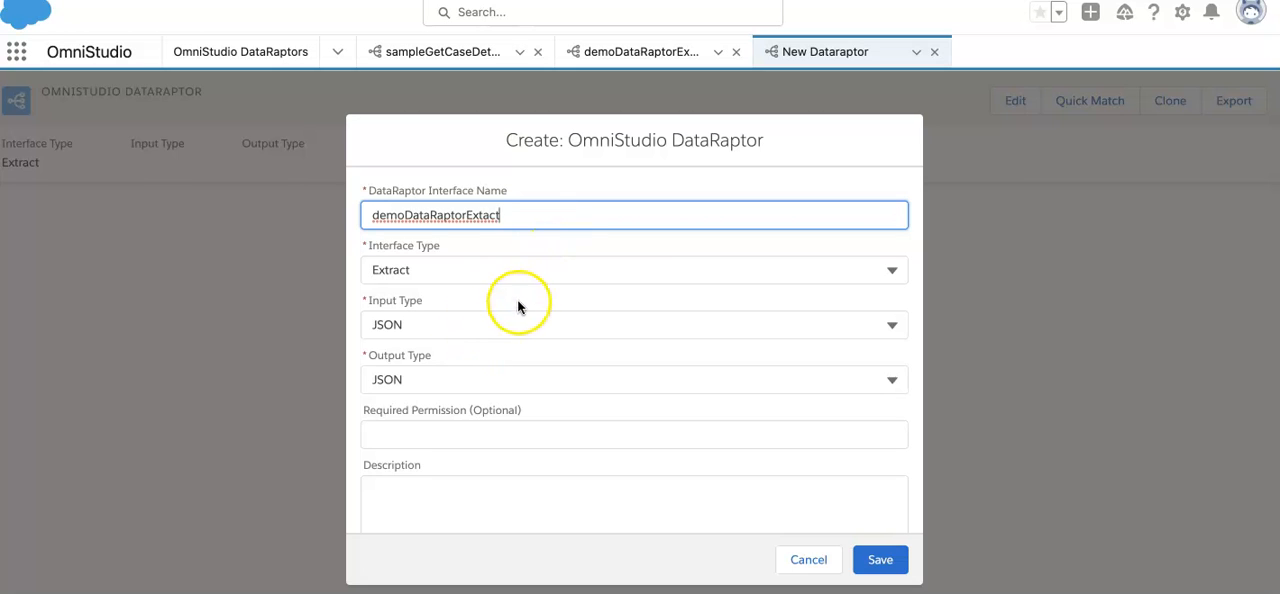
left_click(634, 269)
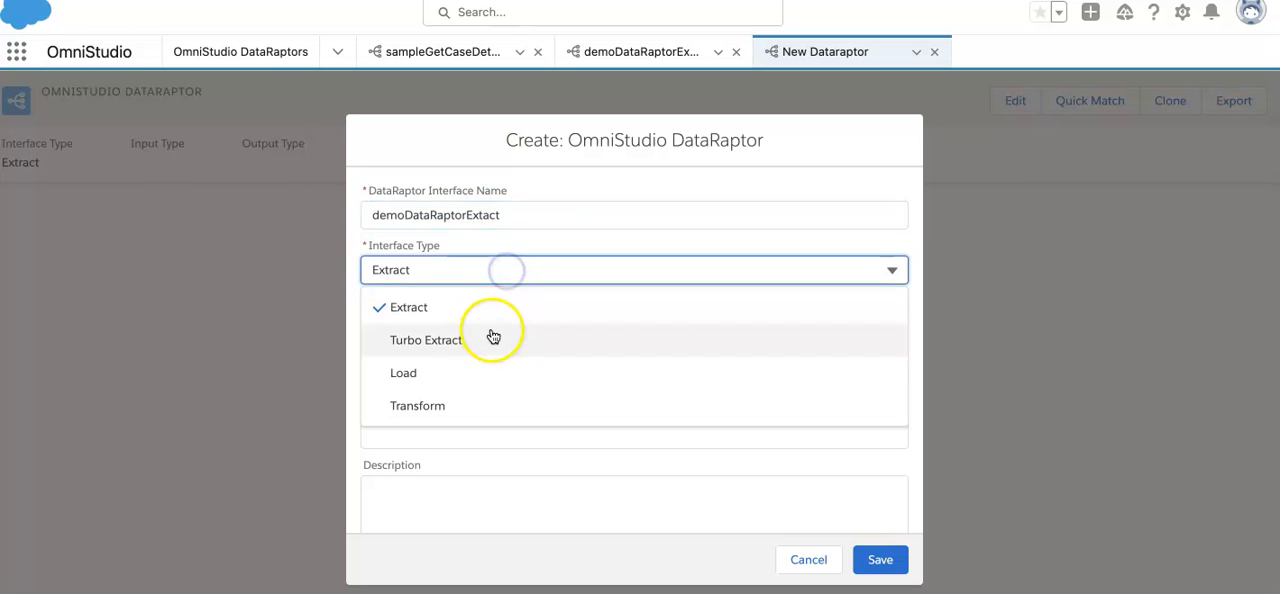
left_click(426, 339)
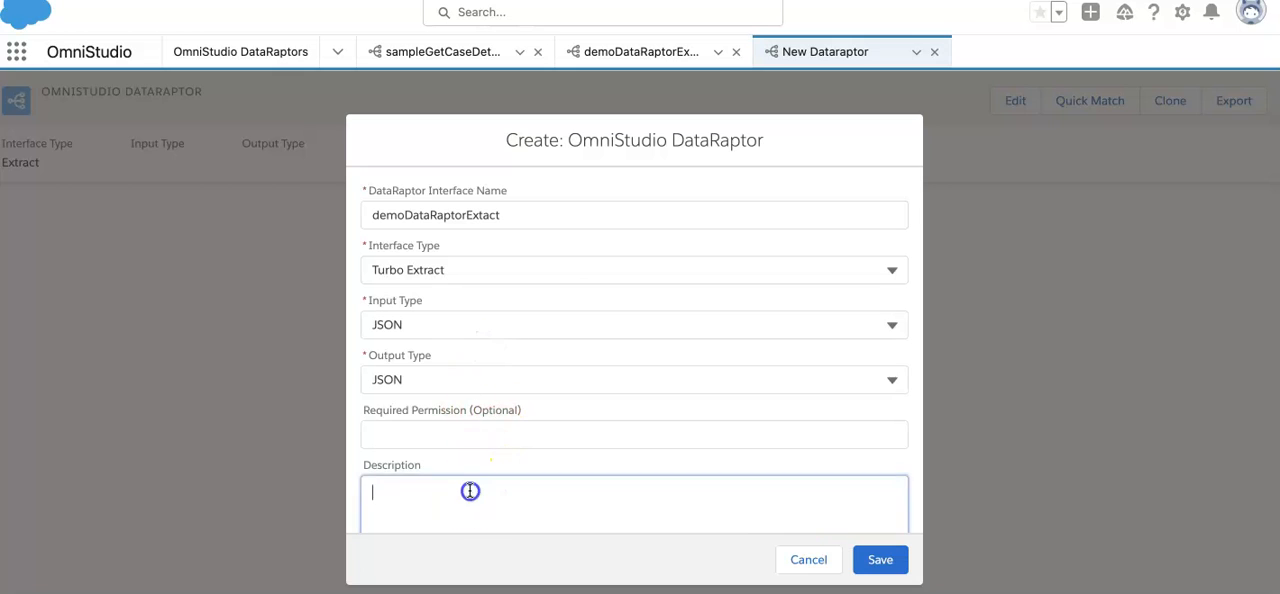
Step: Add the description 'this will be used for demo purpose' and save the DataRaptor
type("this")
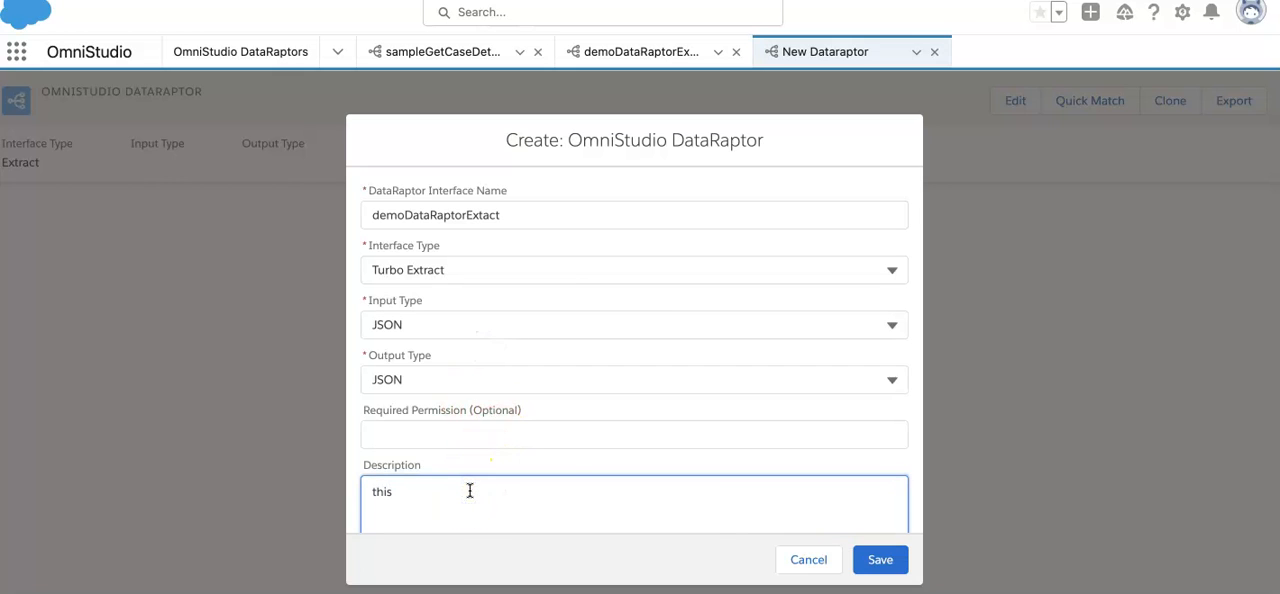
type("will be used for")
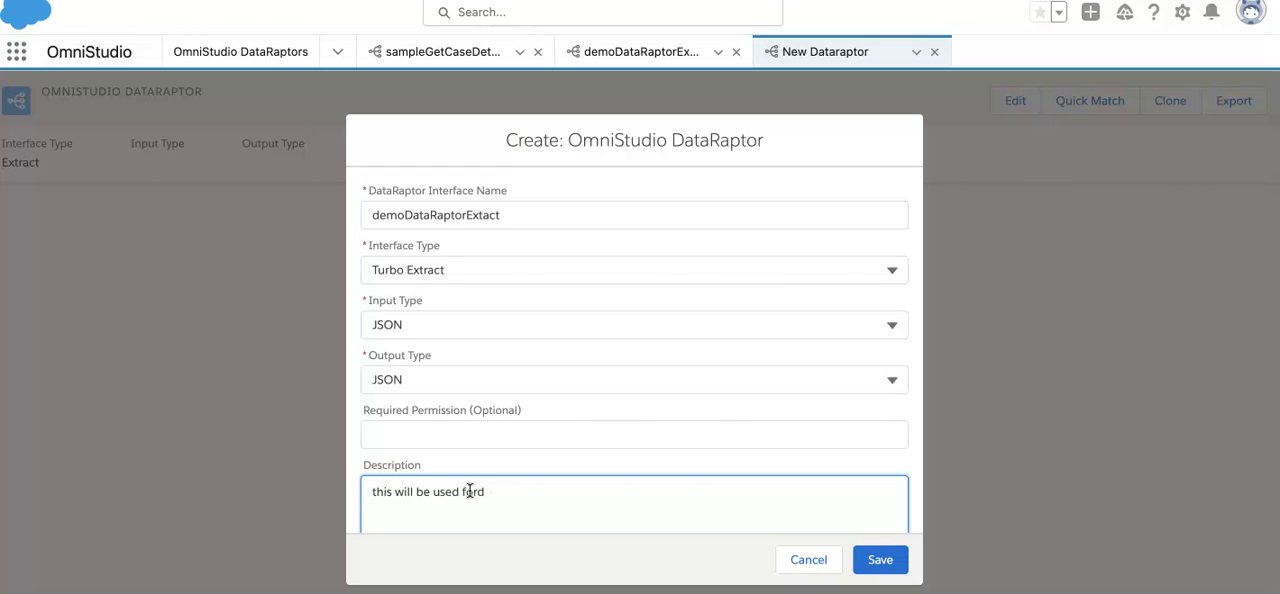
type("demo")
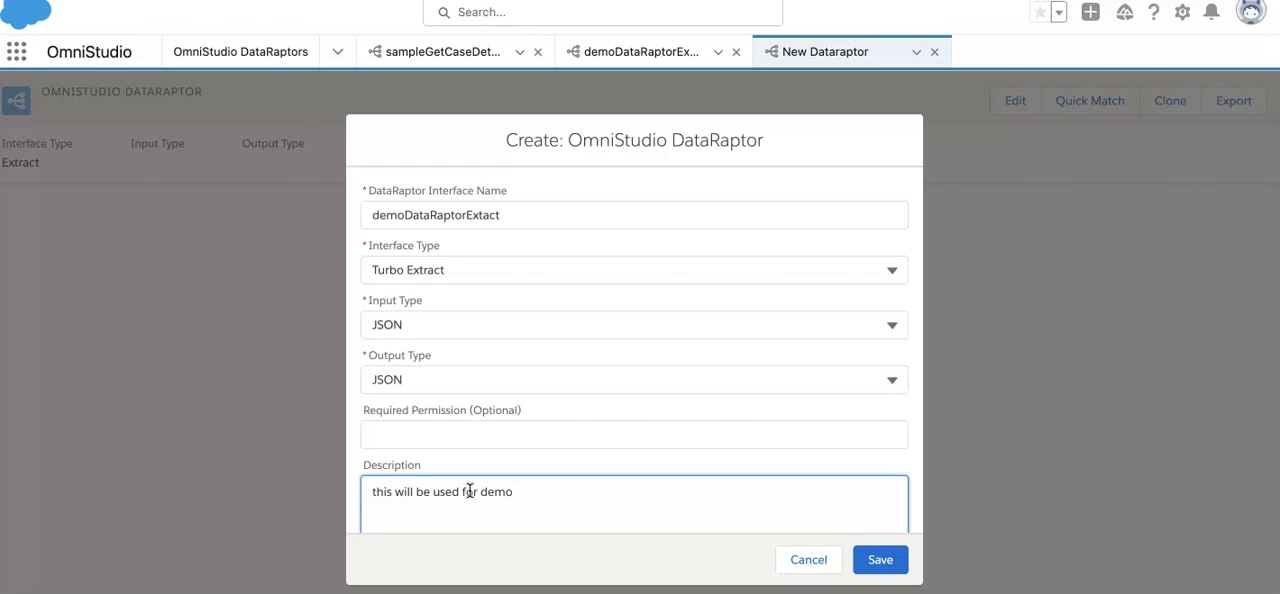
type("prupose")
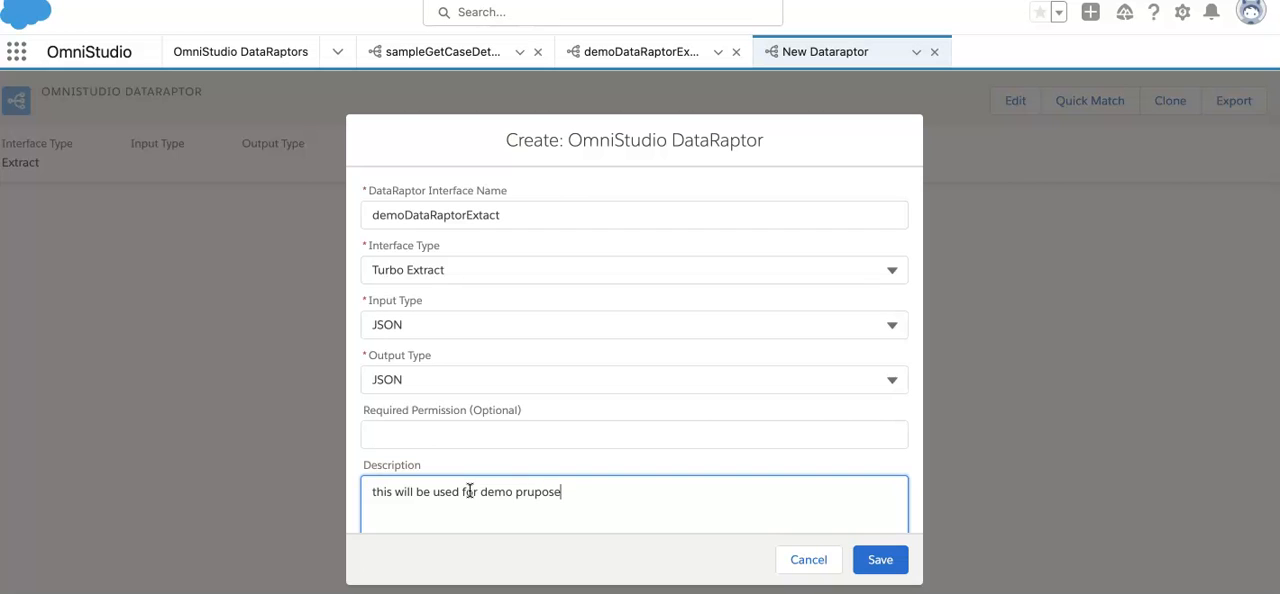
left_click(879, 559)
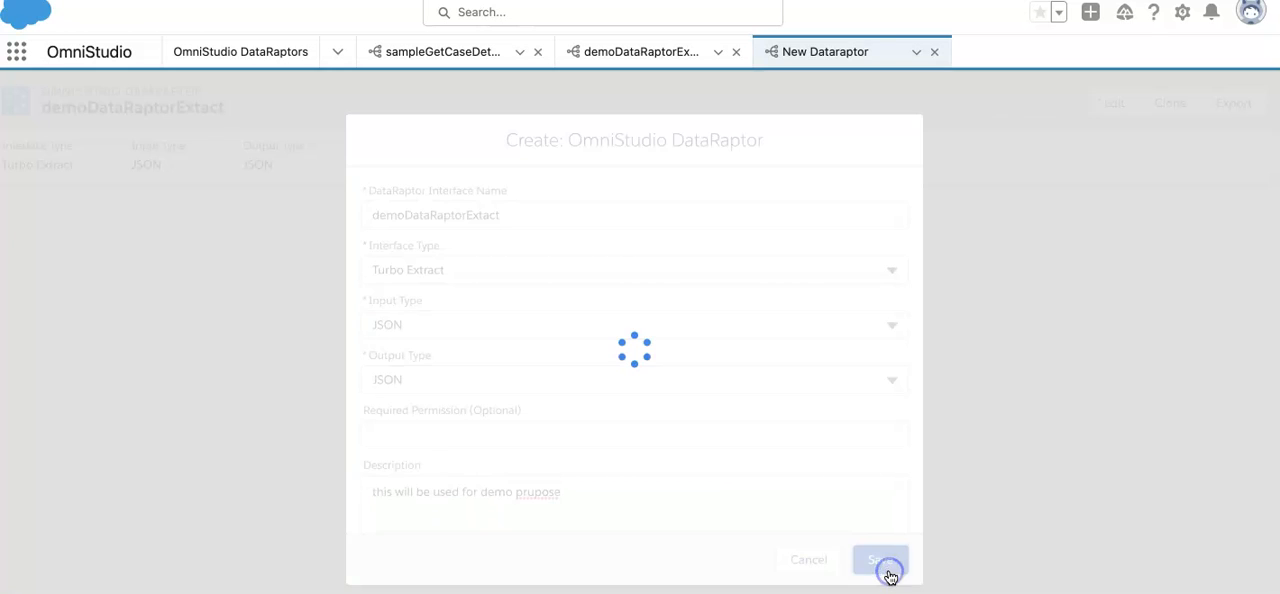
Step: Extract the Case object into output path Case, filtered where Id = CaseId
left_click(880, 559)
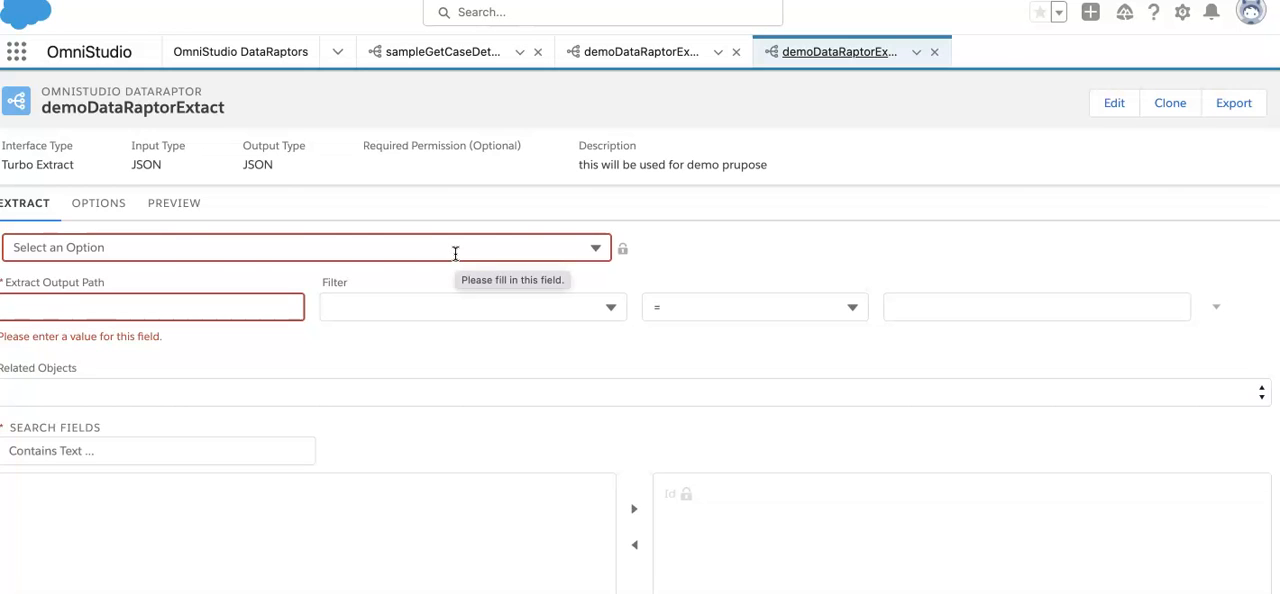
left_click(305, 247)
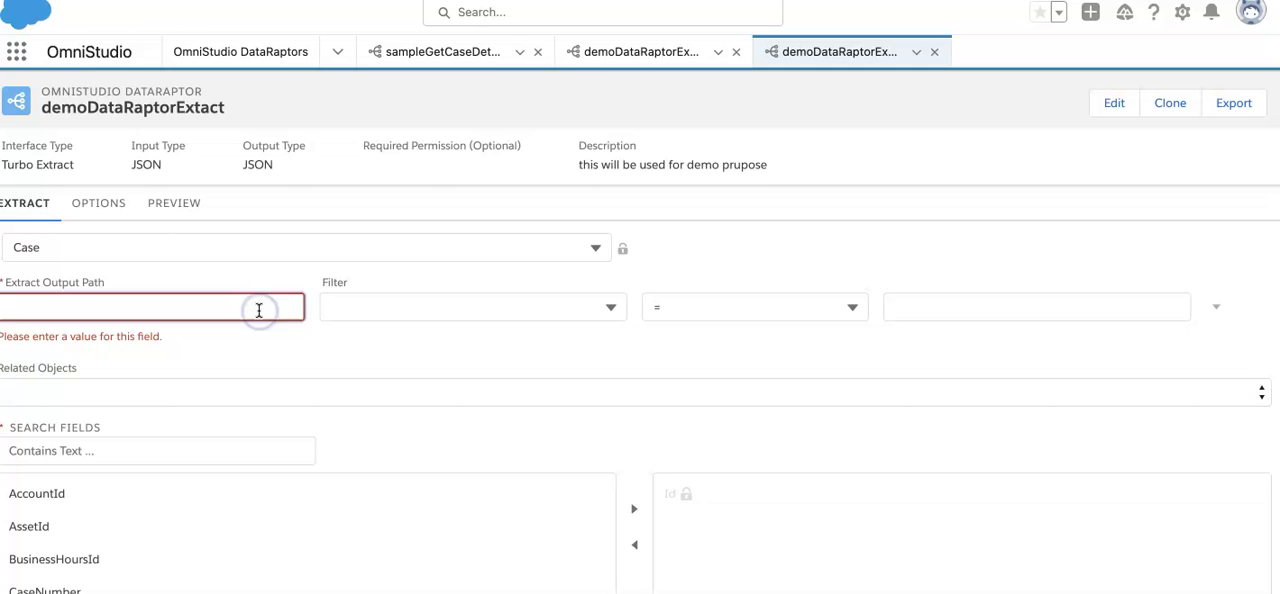
type("Case")
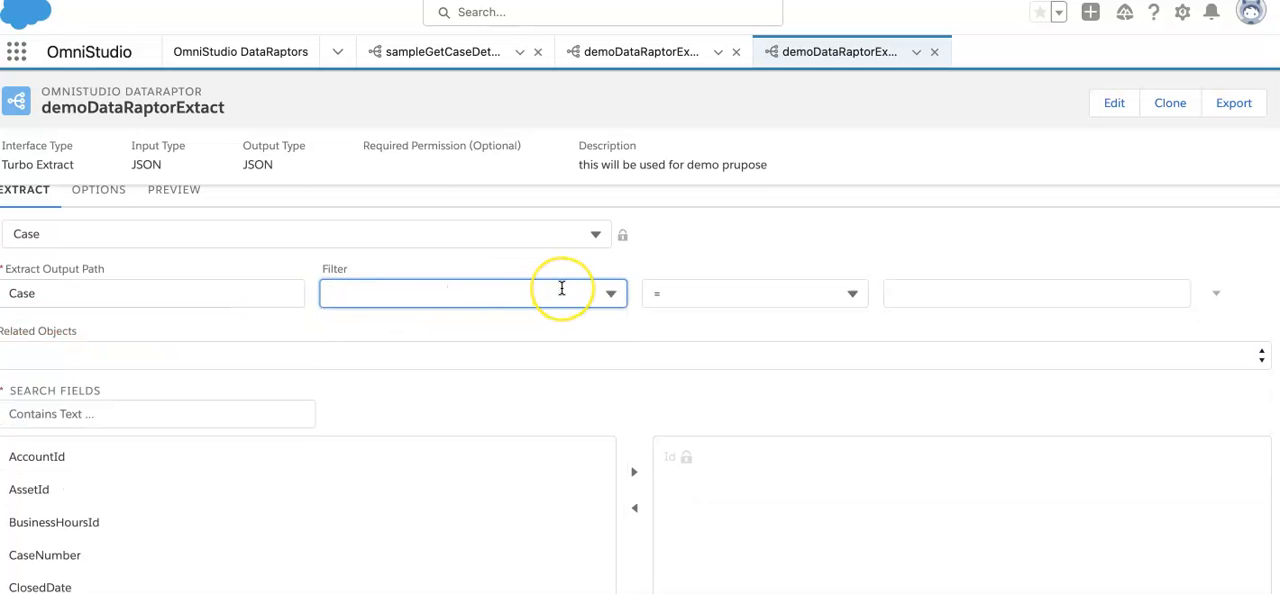
left_click(470, 293)
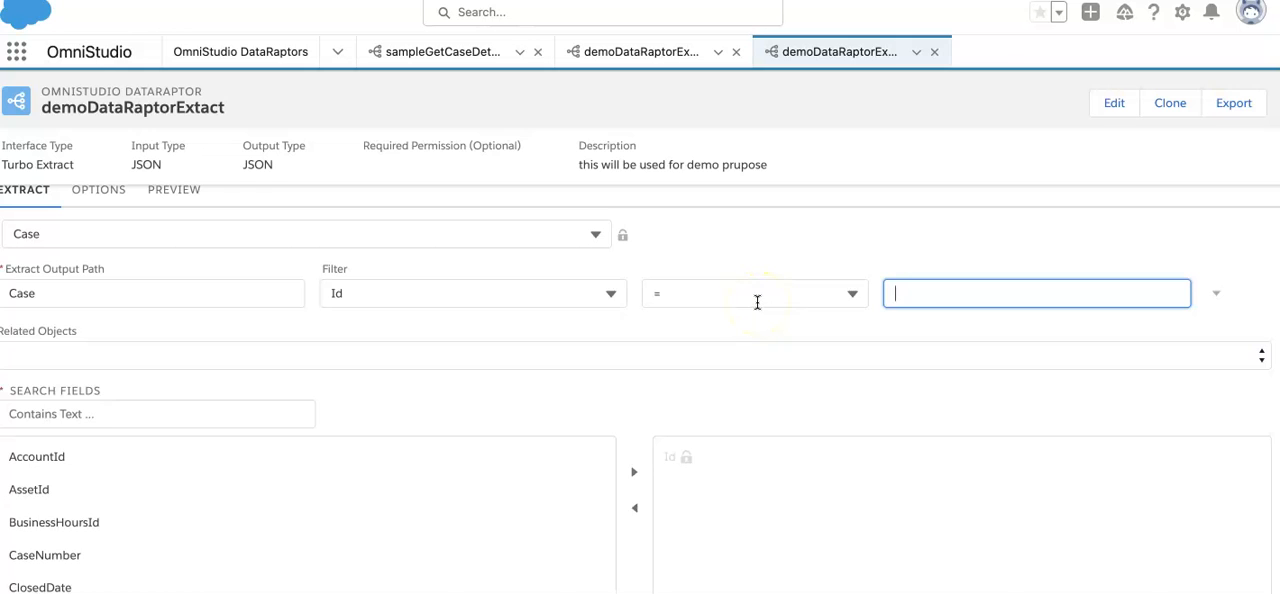
type("CaseId")
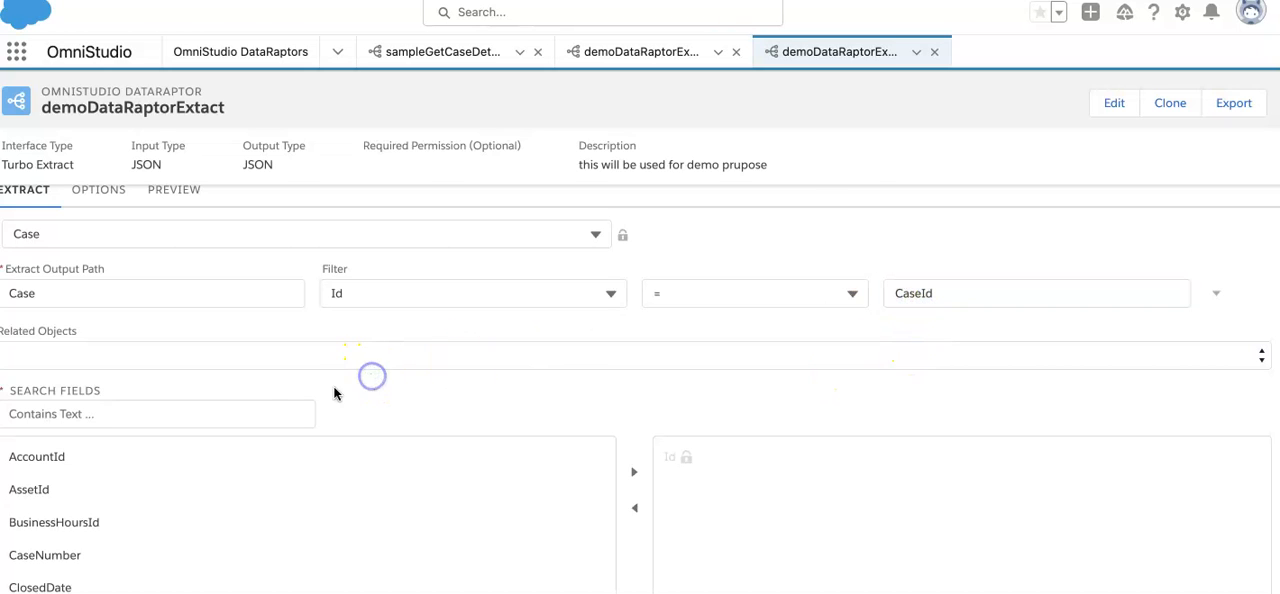
Step: Select CaseNumber, Comments, Description, Origin and Priority as returned Case fields
scroll("down", 3)
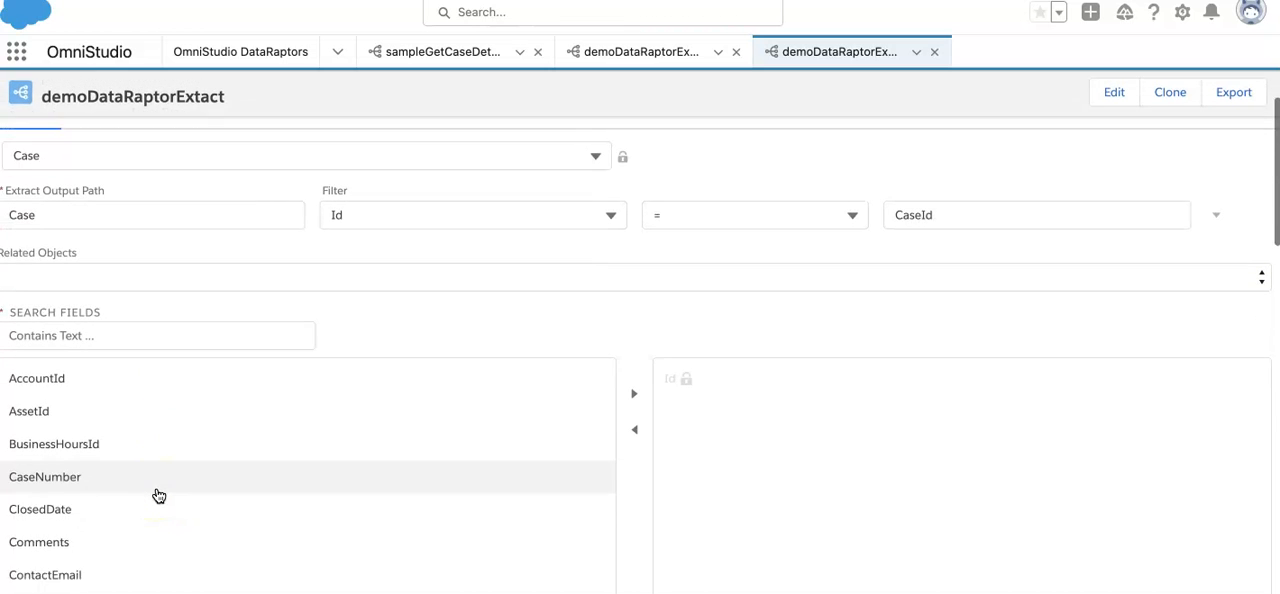
left_click(45, 477)
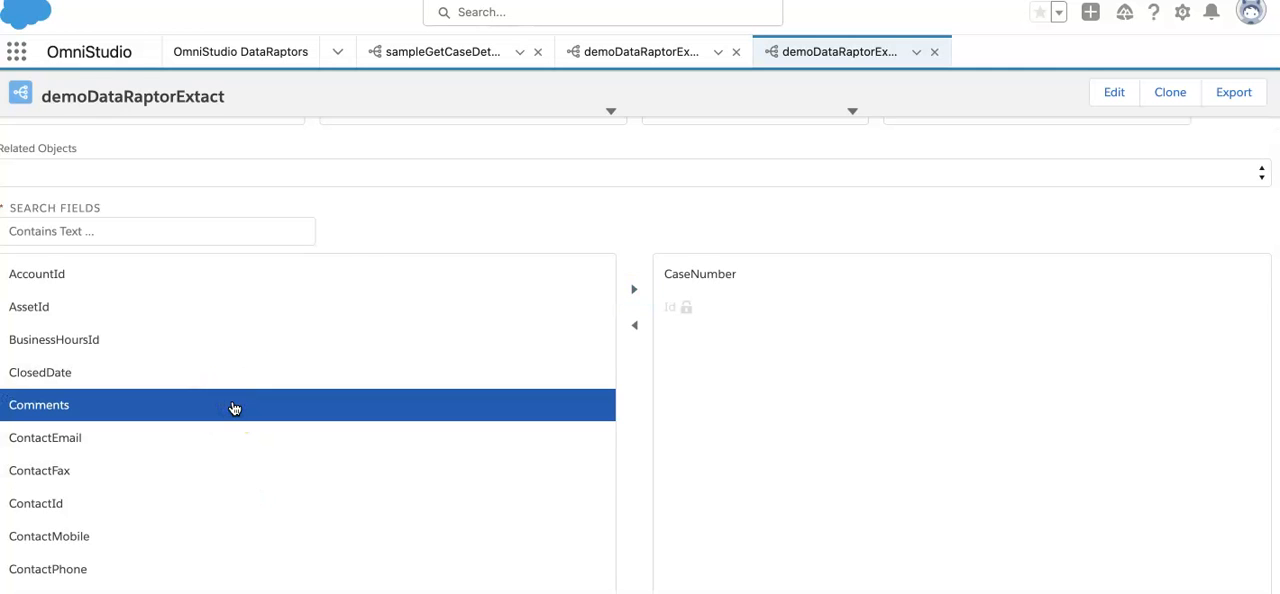
scroll("down", 3)
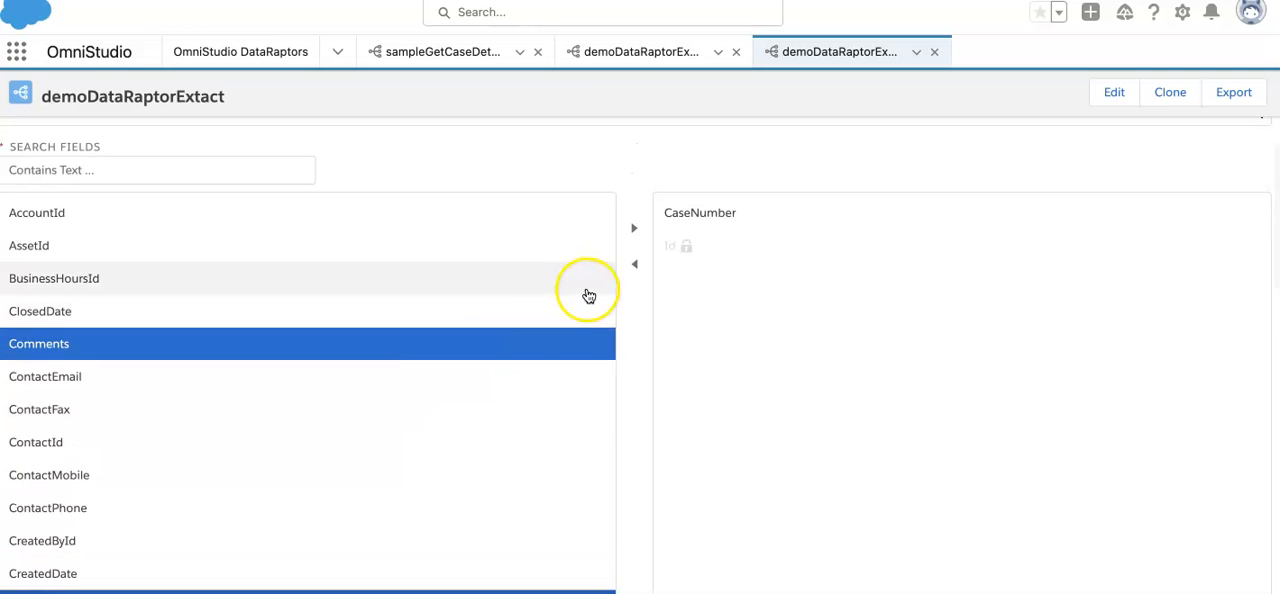
scroll("down", 3)
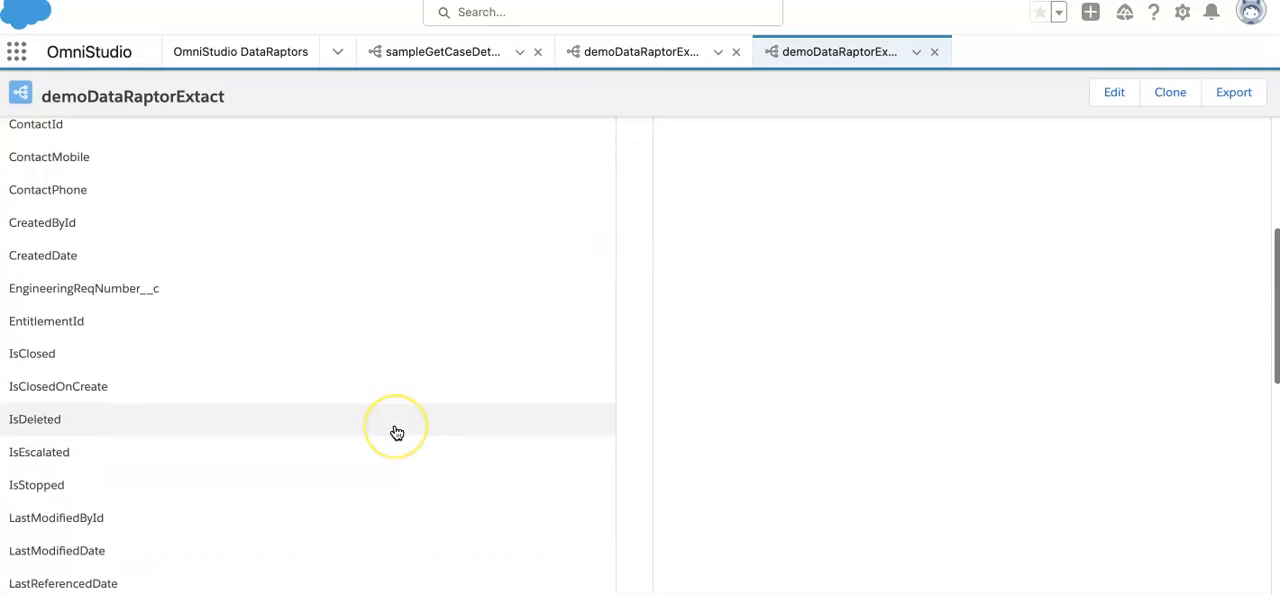
scroll("down", 3)
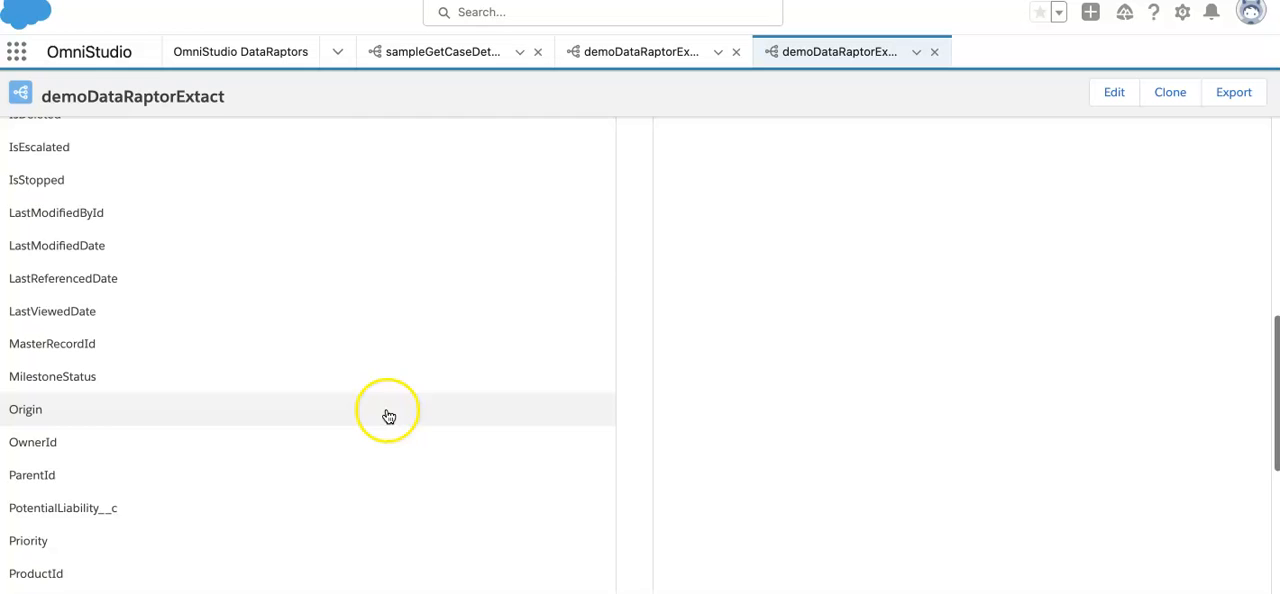
left_click(293, 507)
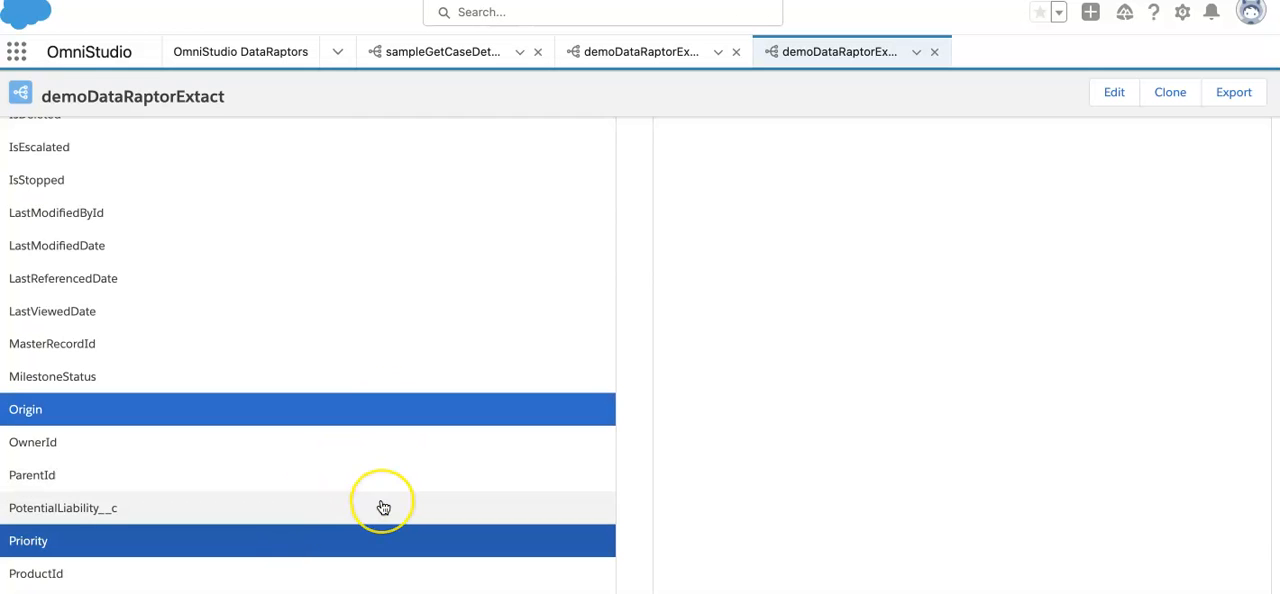
scroll("down", 3)
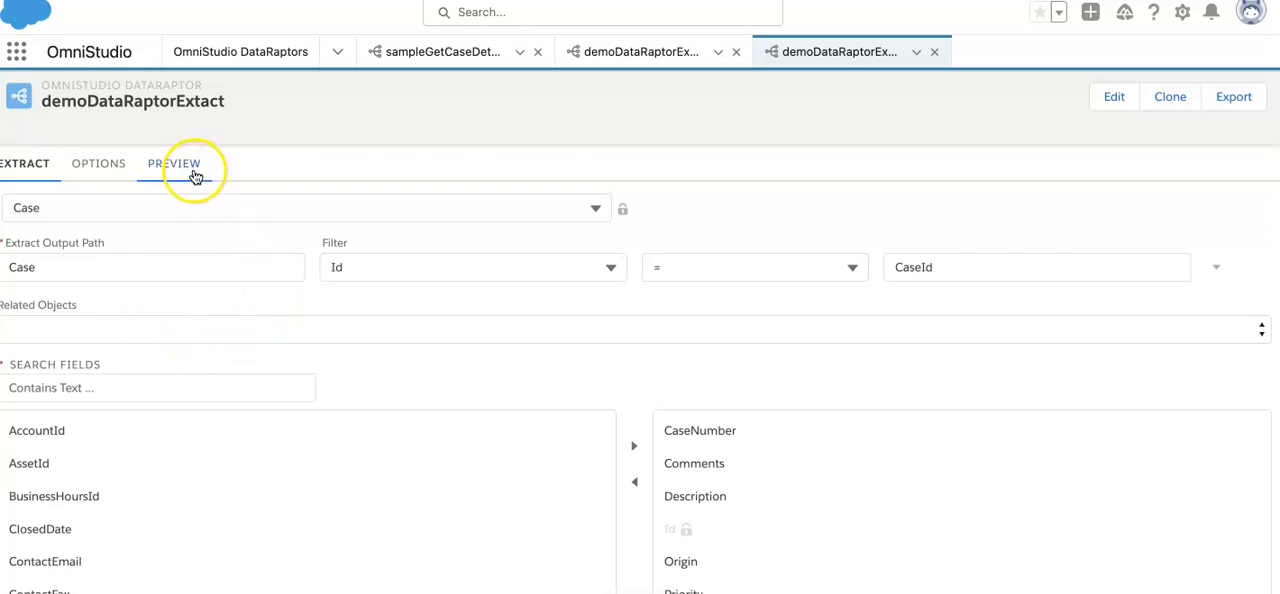
Step: Preview the extract with CaseId 5002w00000aVv, then go back to the Extract definition
left_click(173, 163)
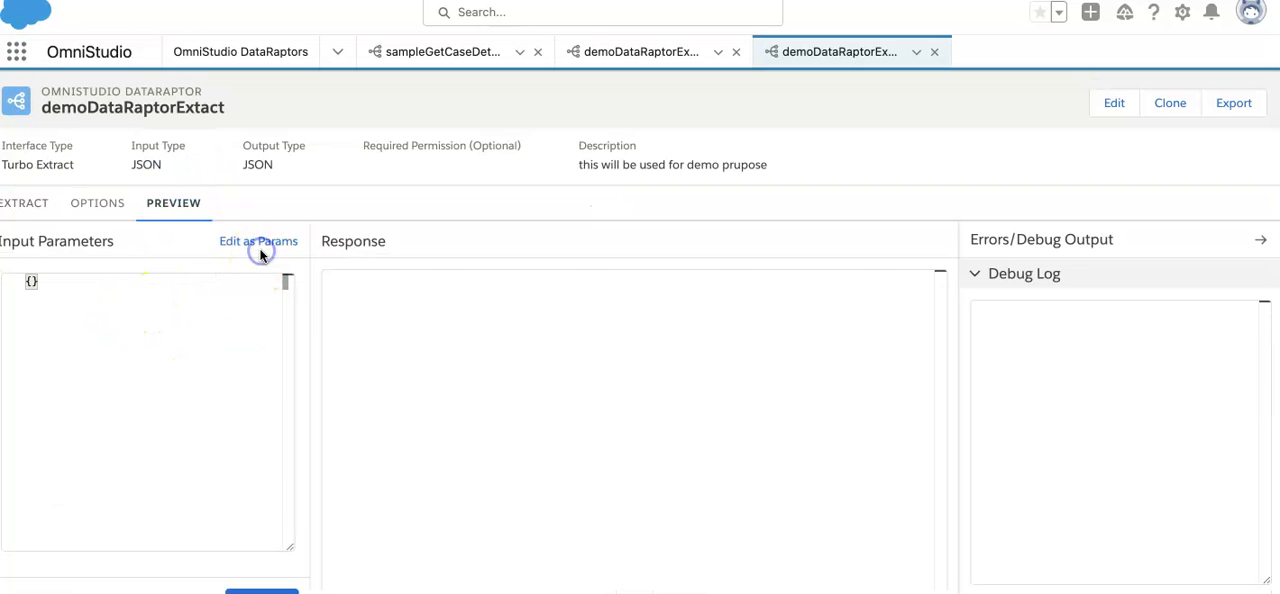
left_click(258, 241)
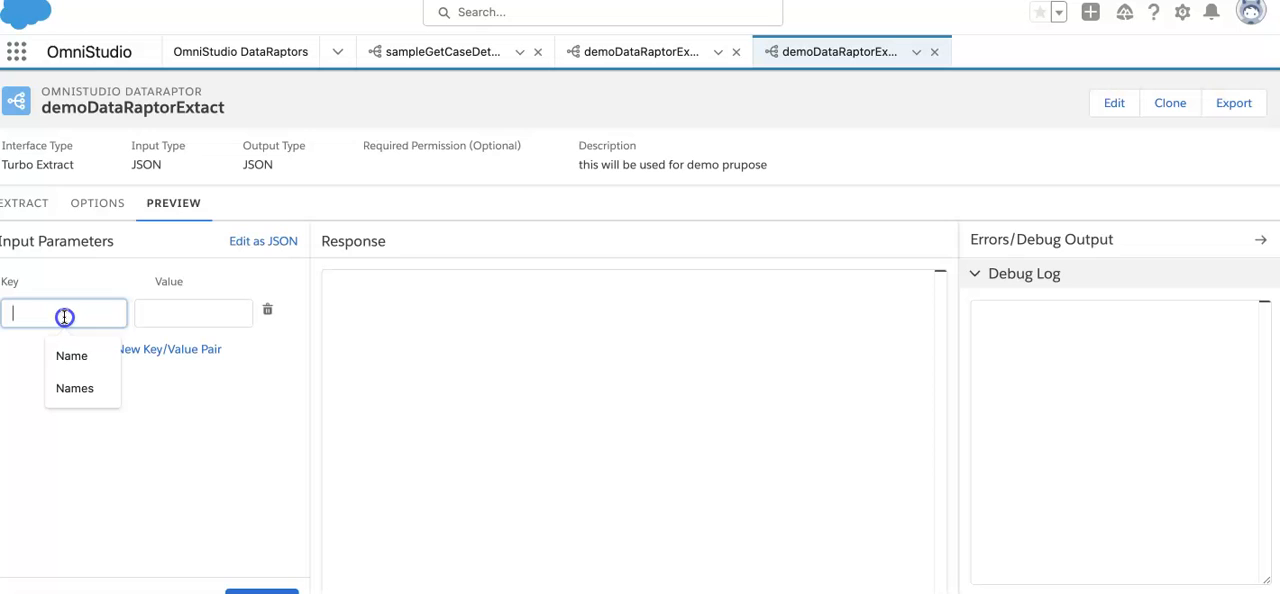
type("CaseId")
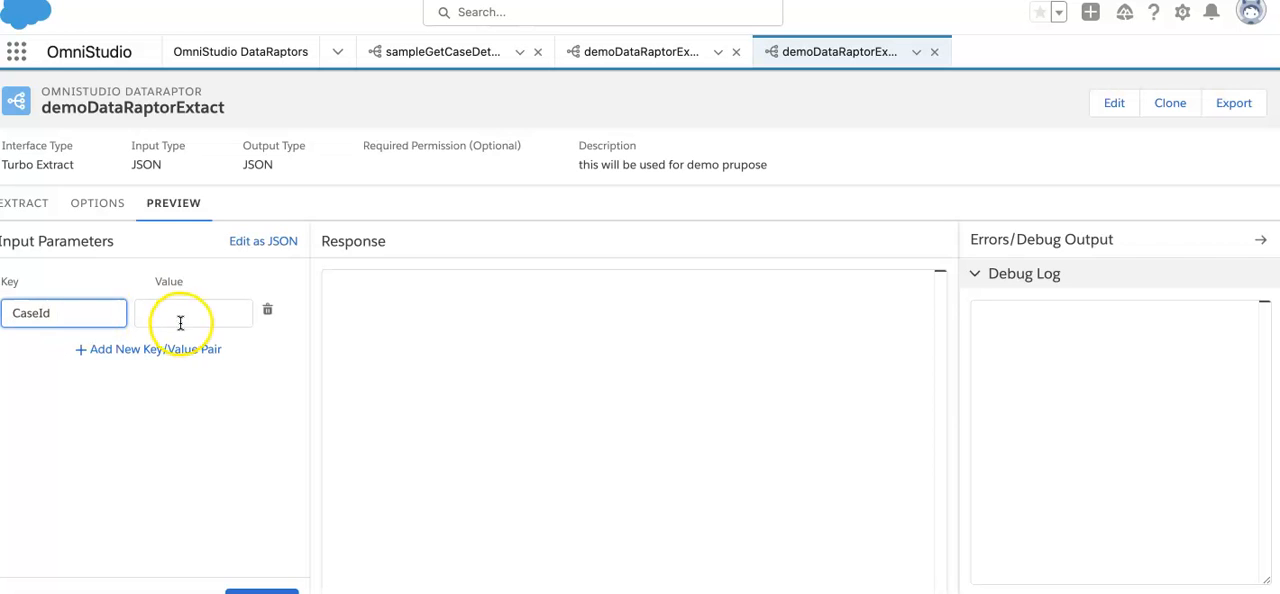
type("5002w00000aVv")
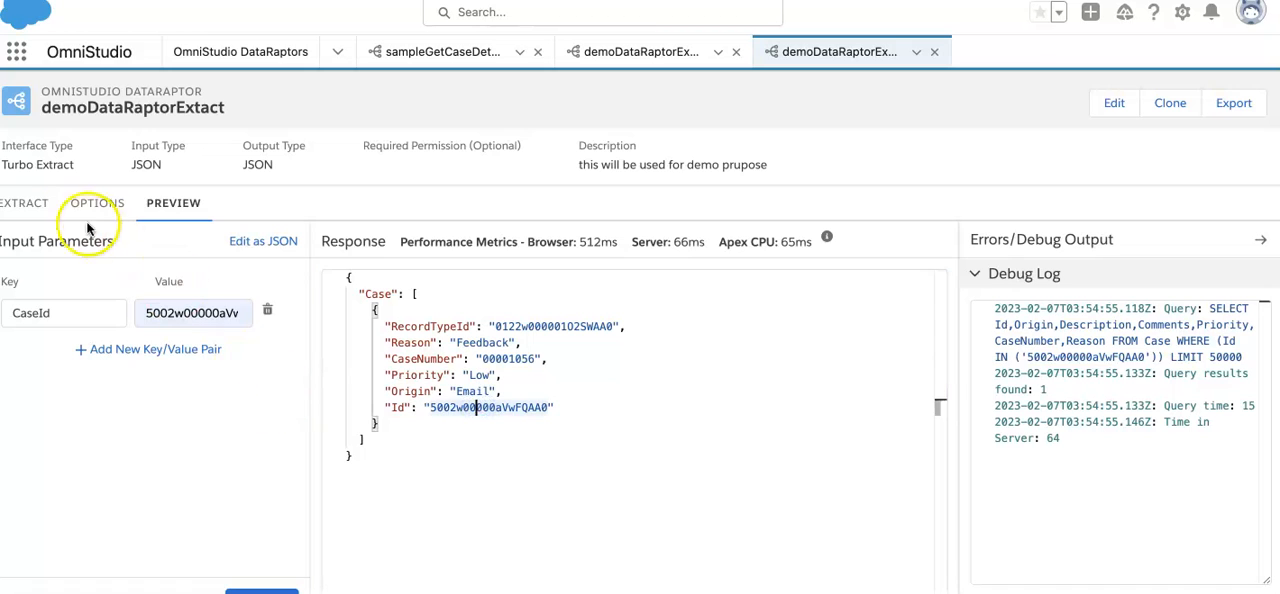
left_click(25, 203)
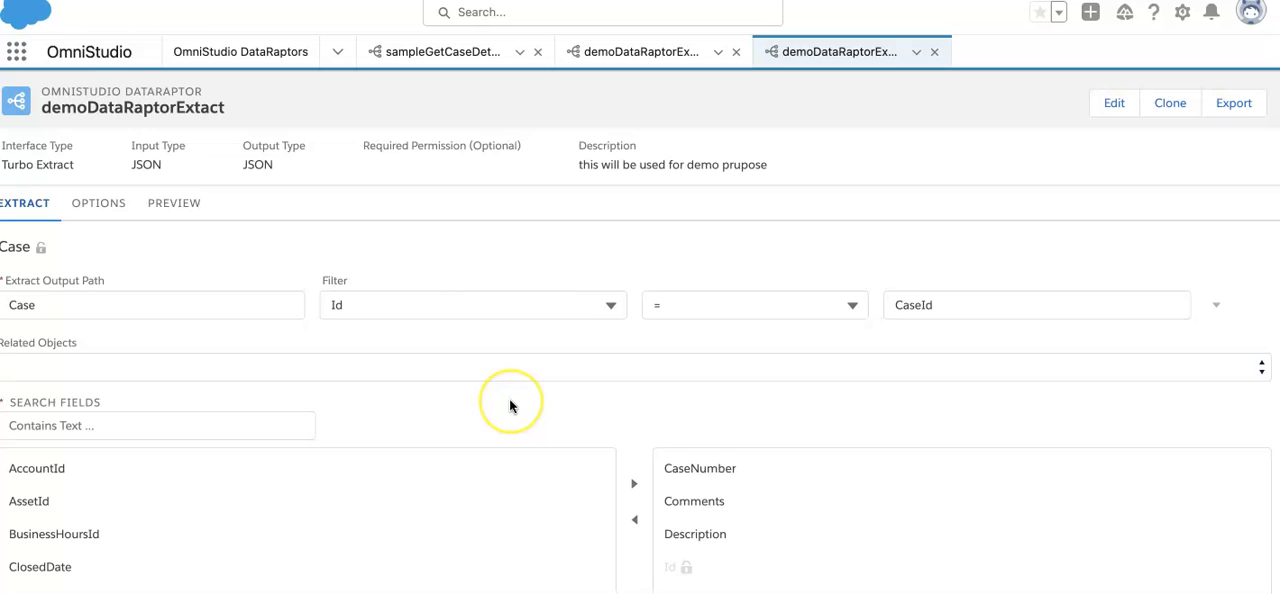
mouse_move(536, 373)
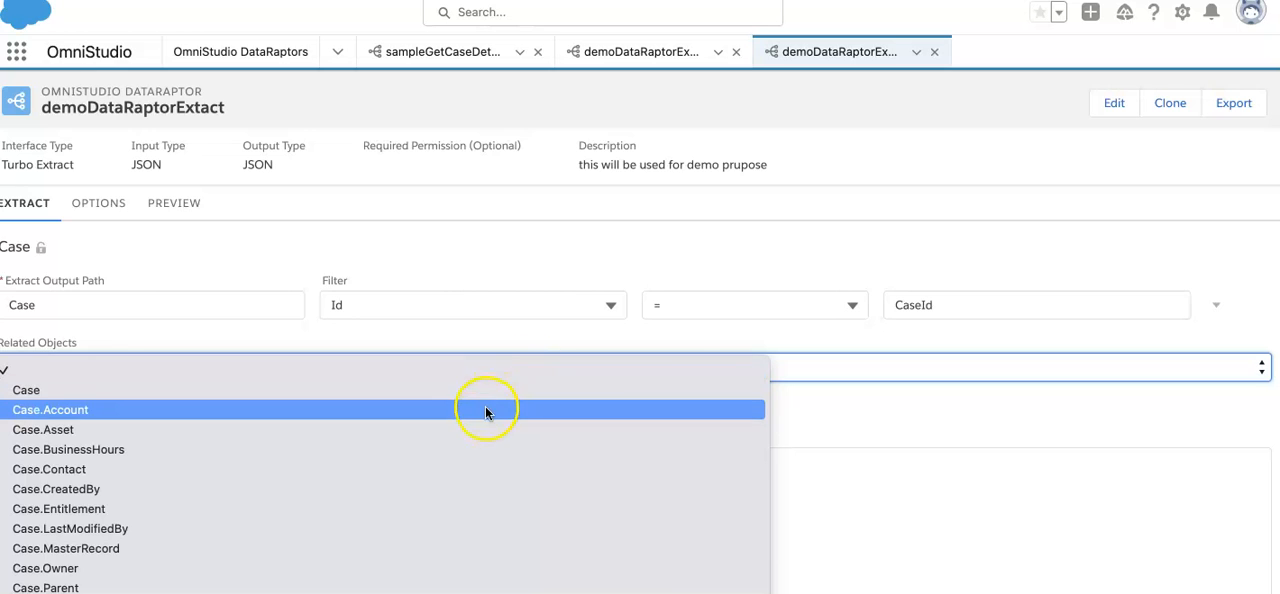
mouse_move(465, 469)
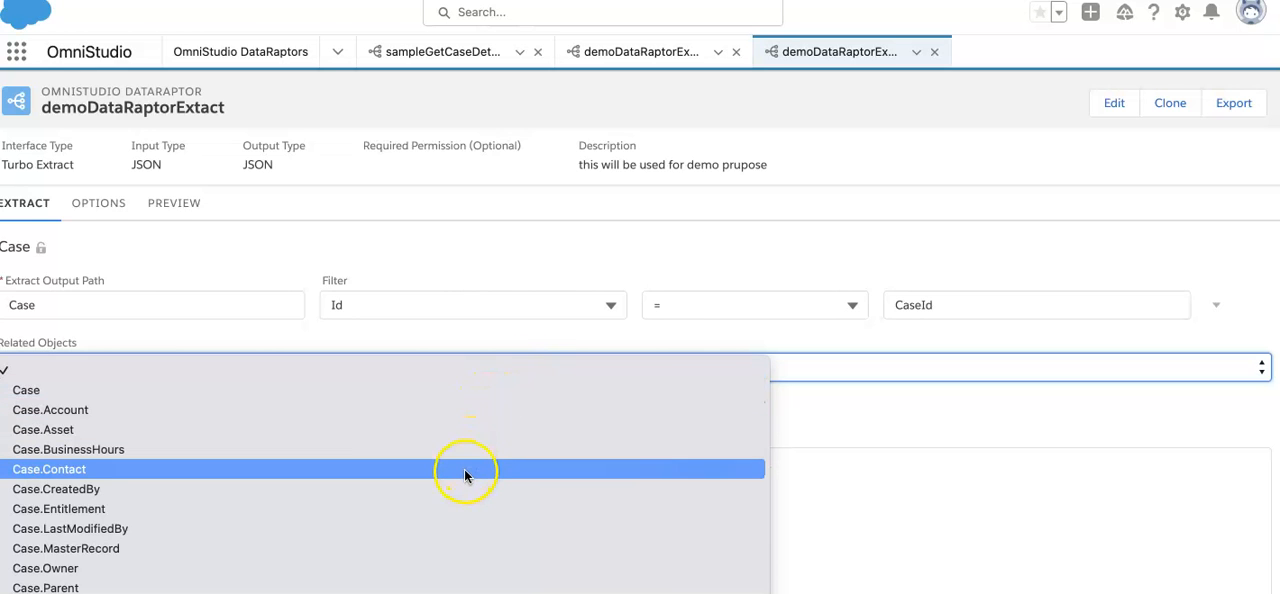
mouse_move(483, 410)
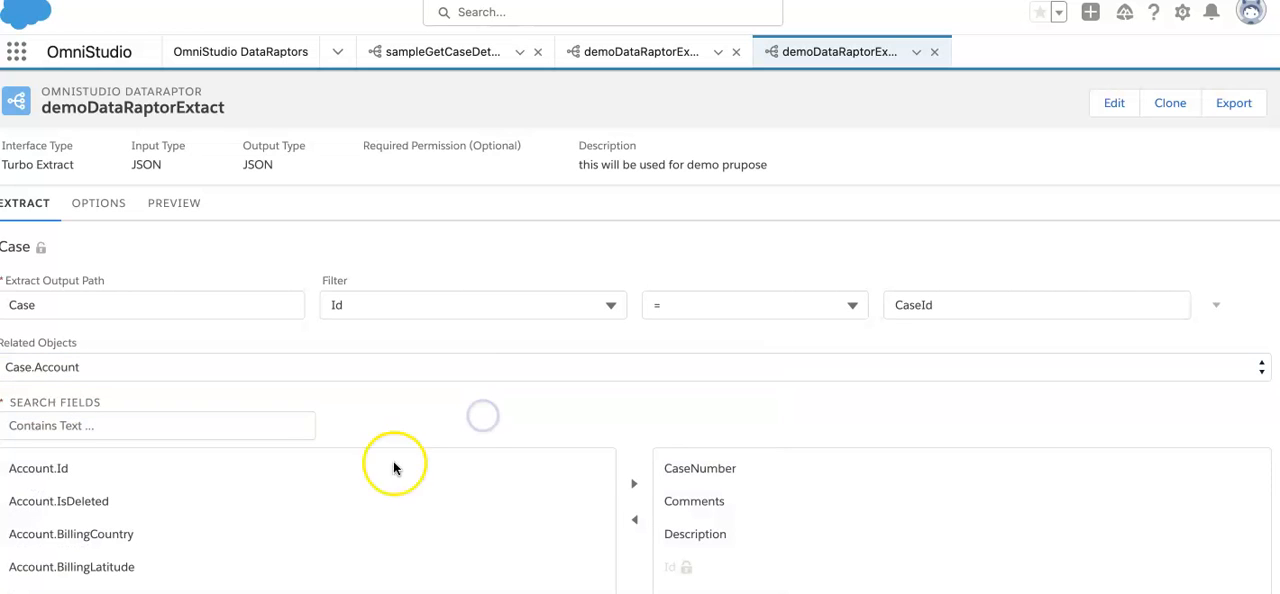
Step: From related object Case.Account, add Account.Name and Account.Type to the returned fields
scroll("down", 3)
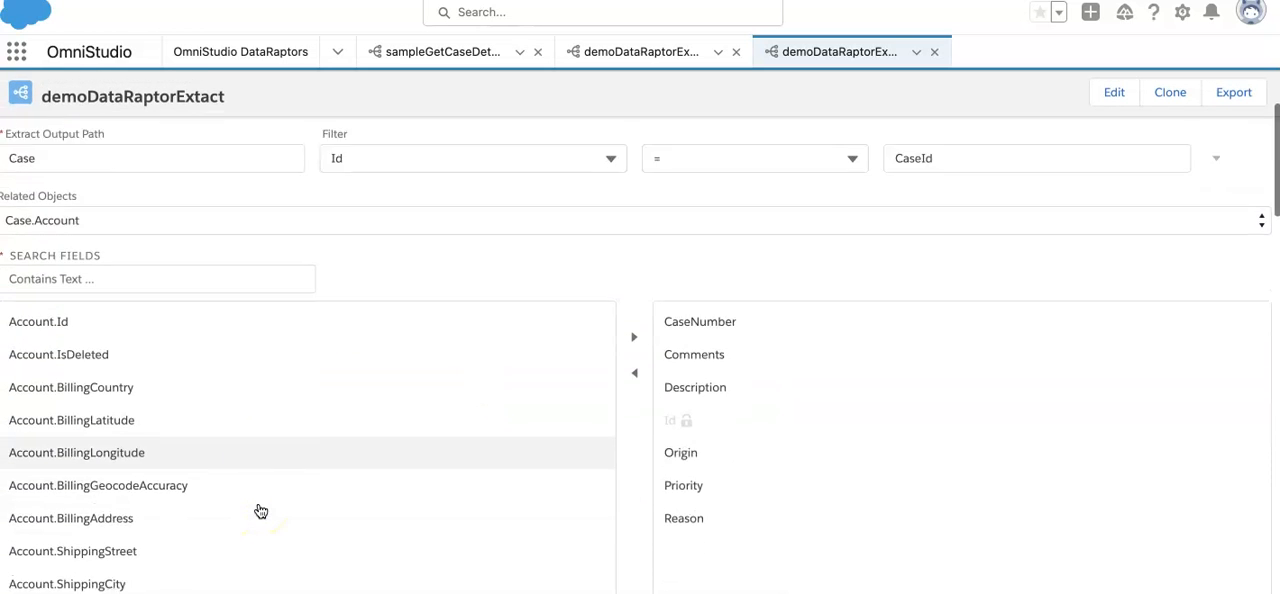
scroll("down", 3)
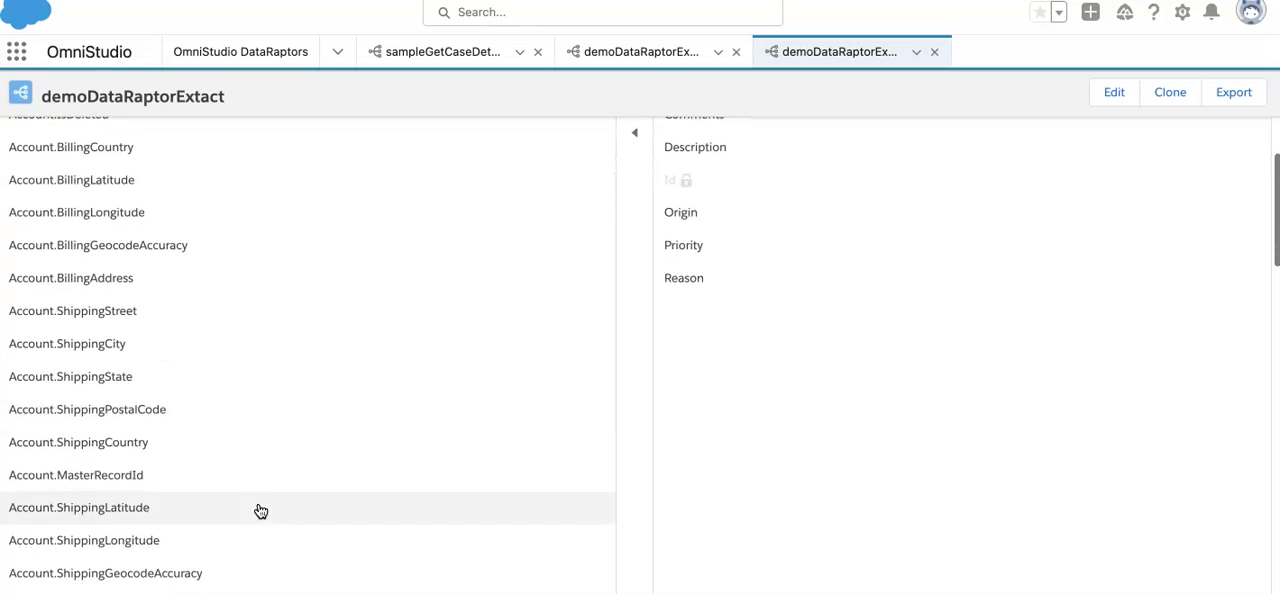
scroll("down", 3)
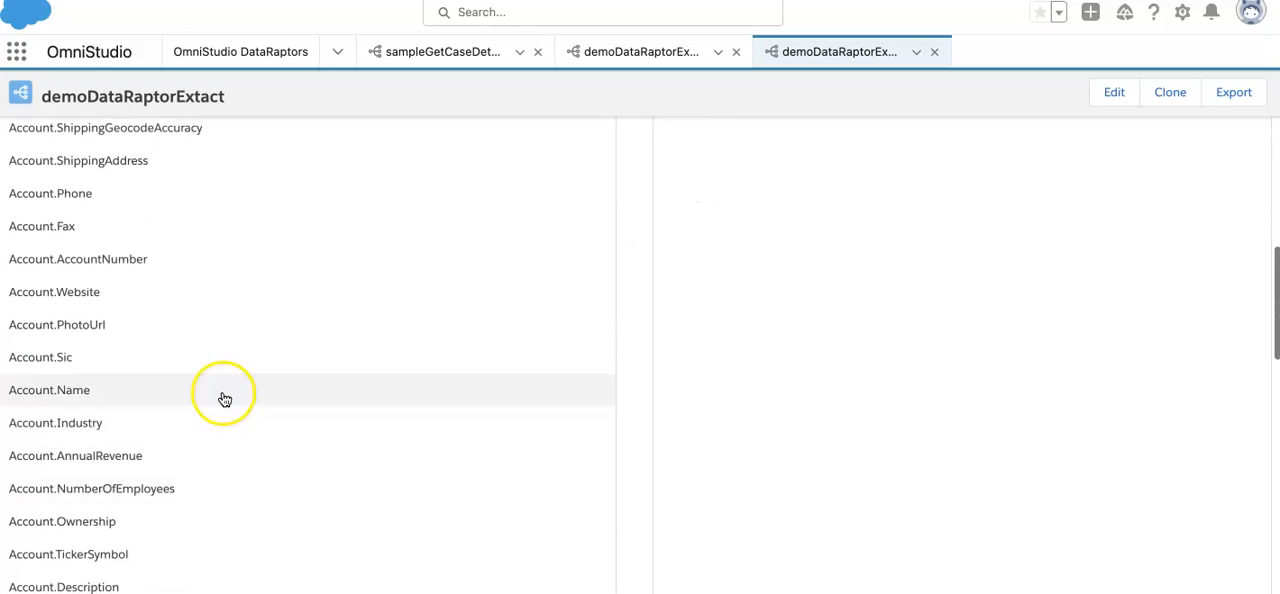
left_click(225, 390)
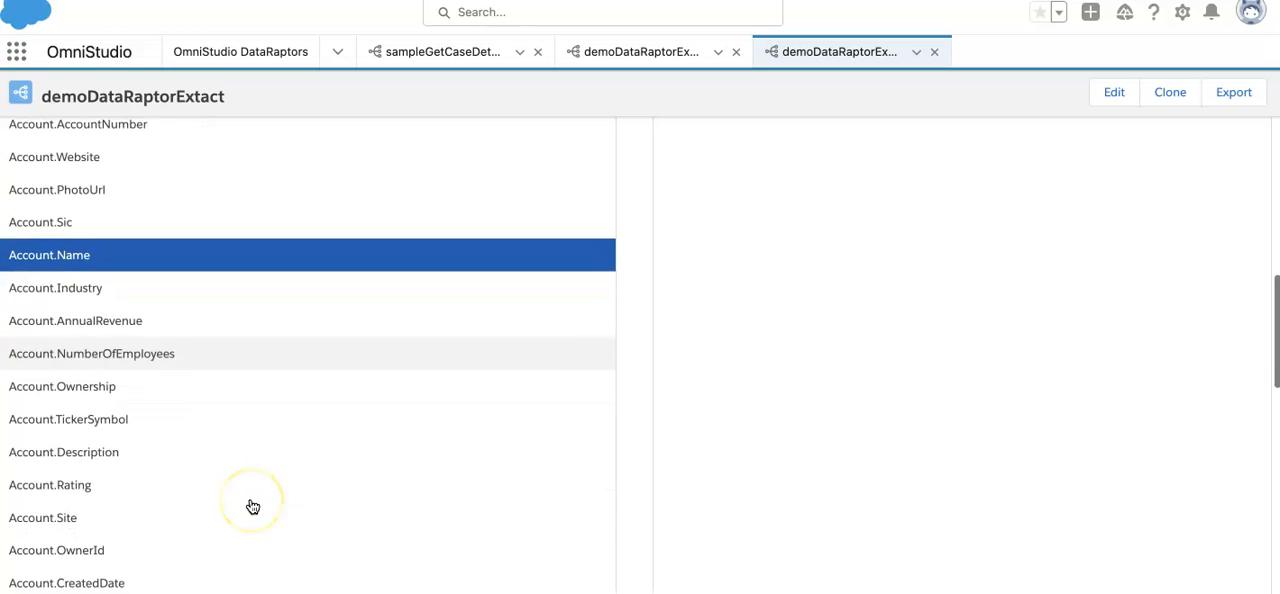
scroll("down", 3)
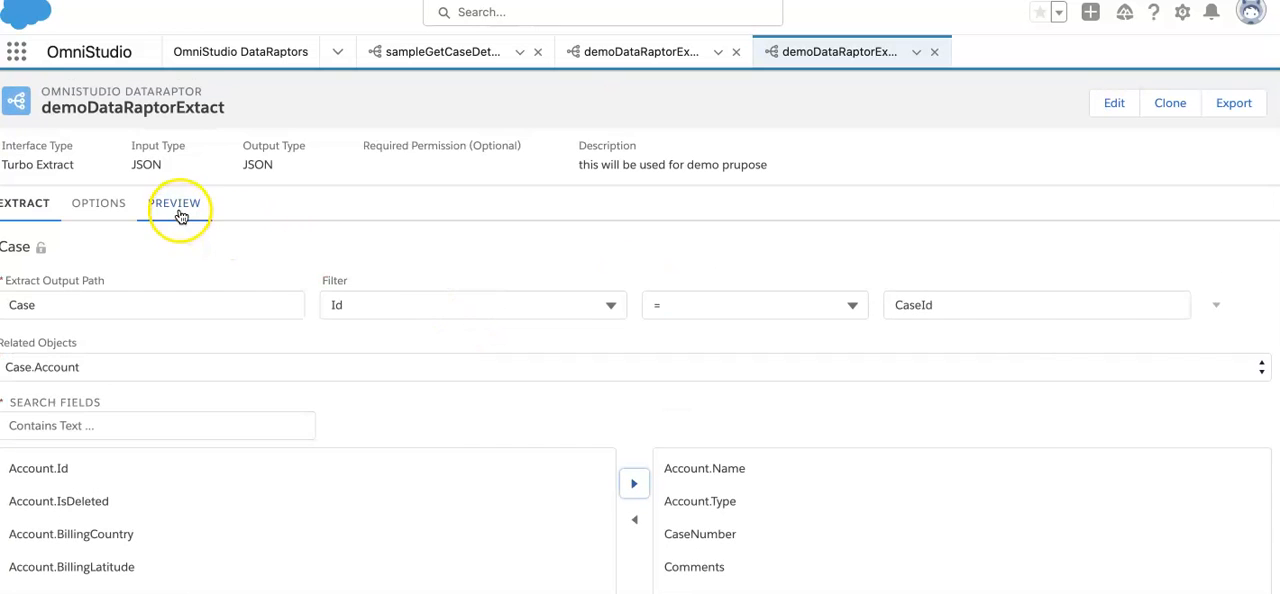
left_click(174, 202)
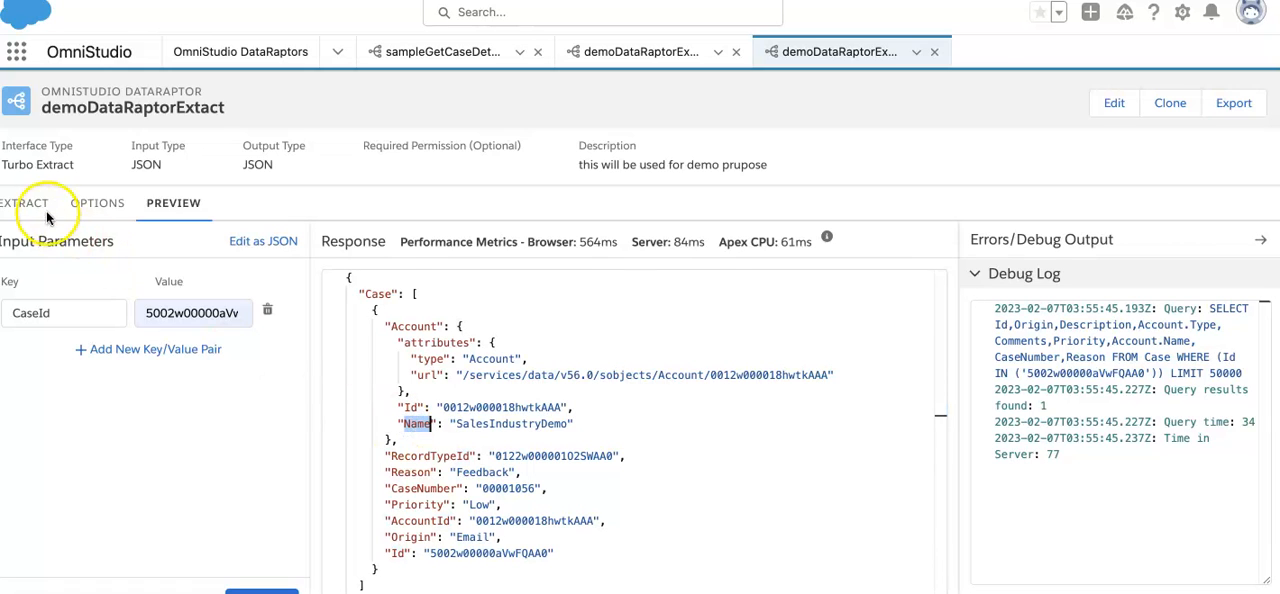
left_click(26, 203)
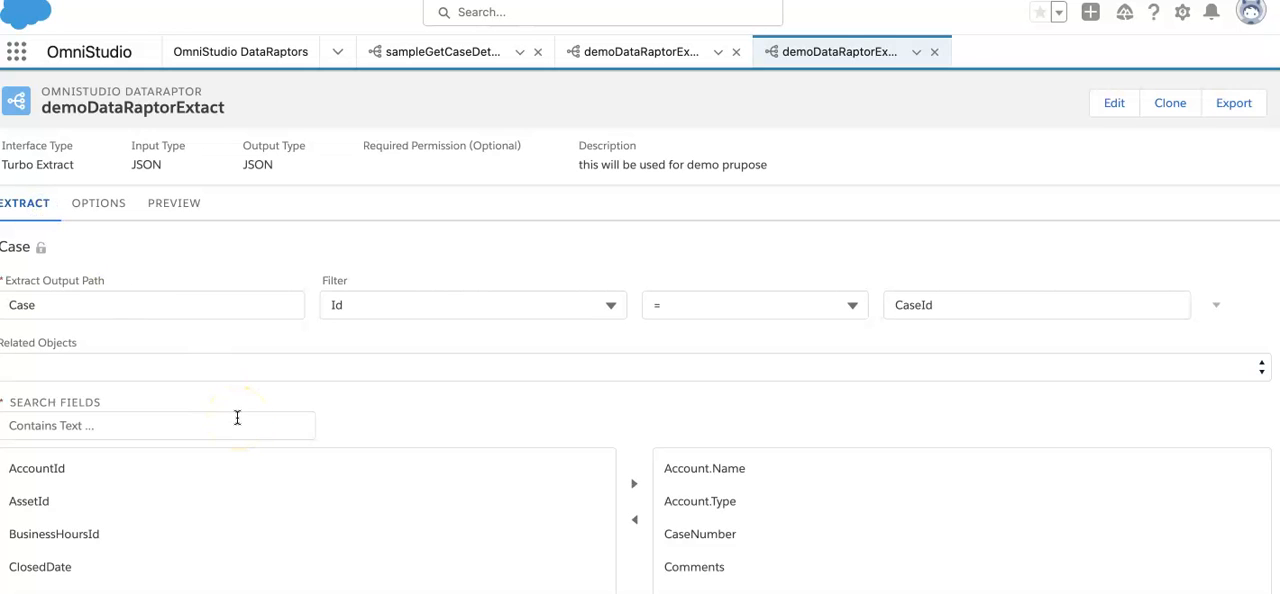
mouse_move(237, 418)
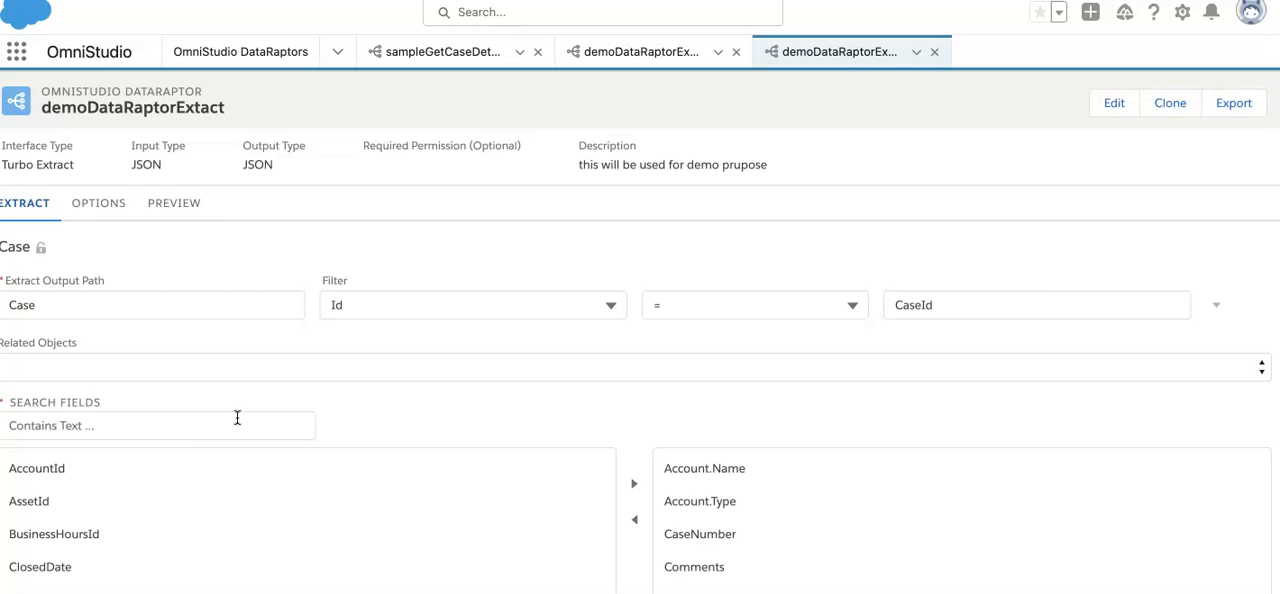
mouse_move(440, 393)
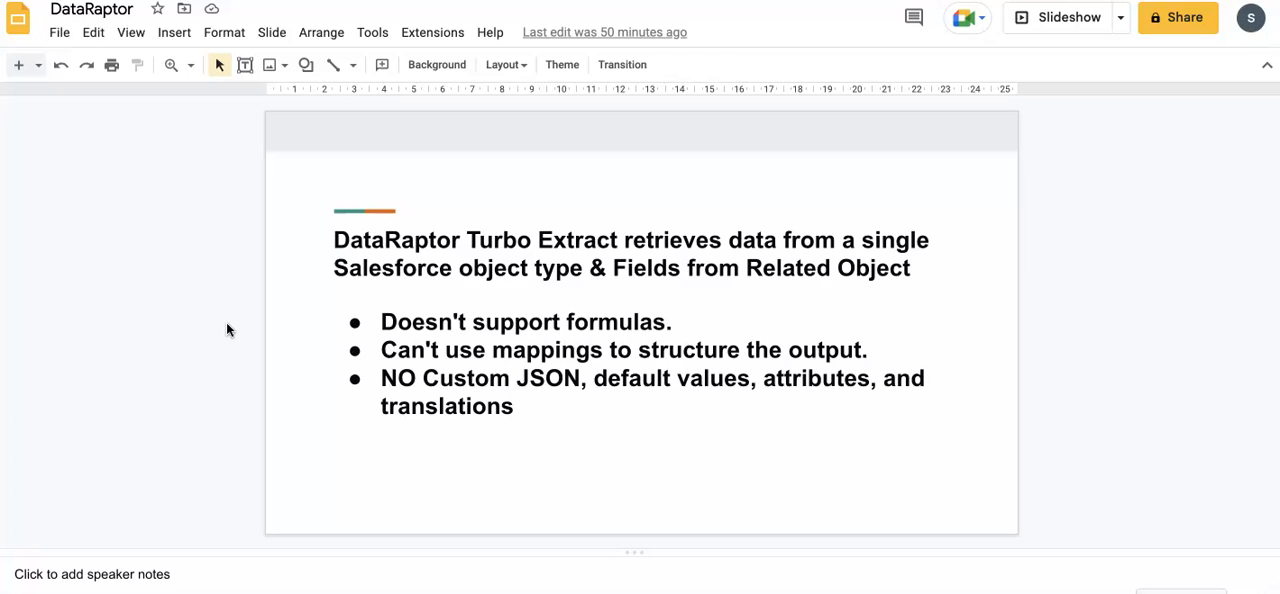
mouse_move(653, 420)
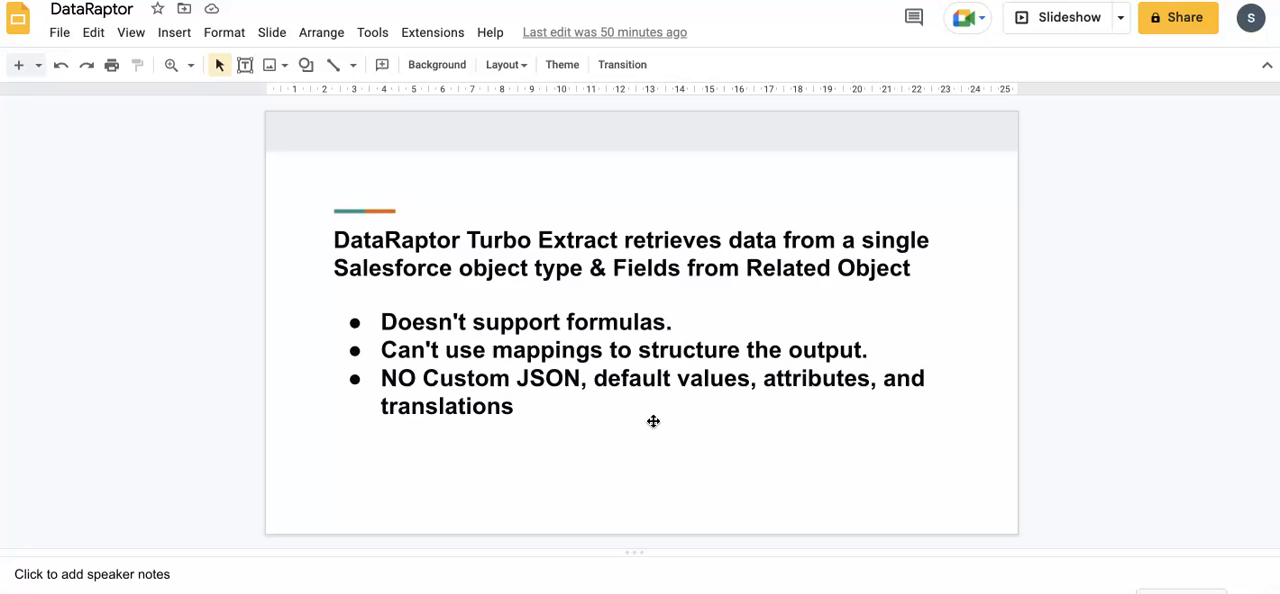
mouse_move(943, 377)
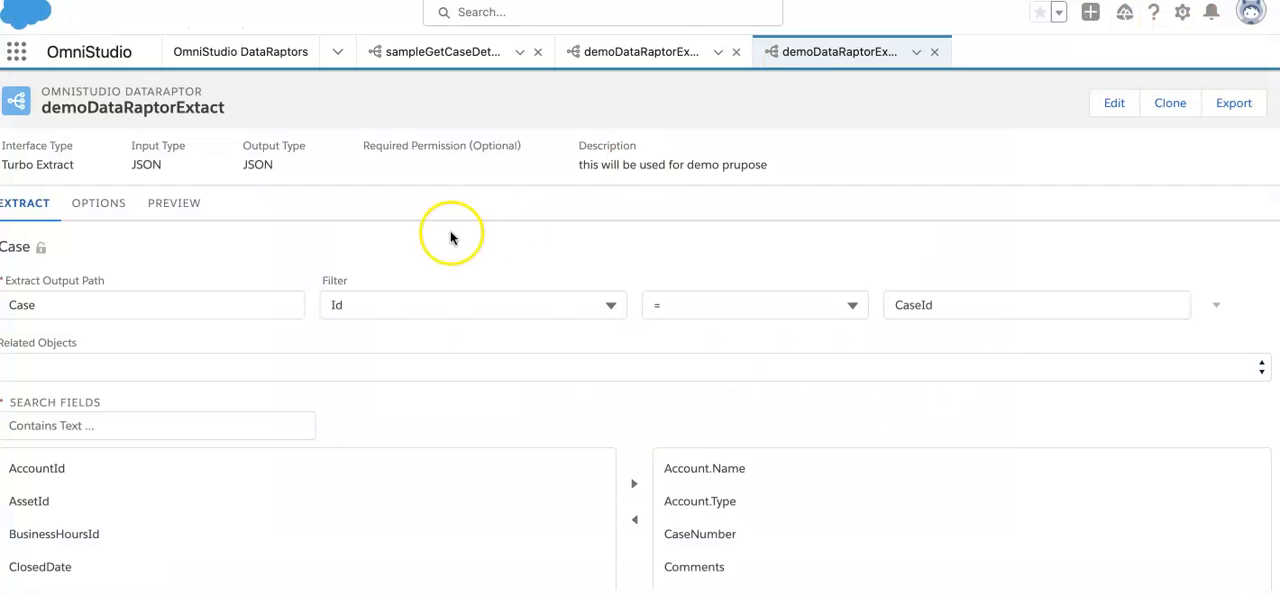
mouse_move(710, 345)
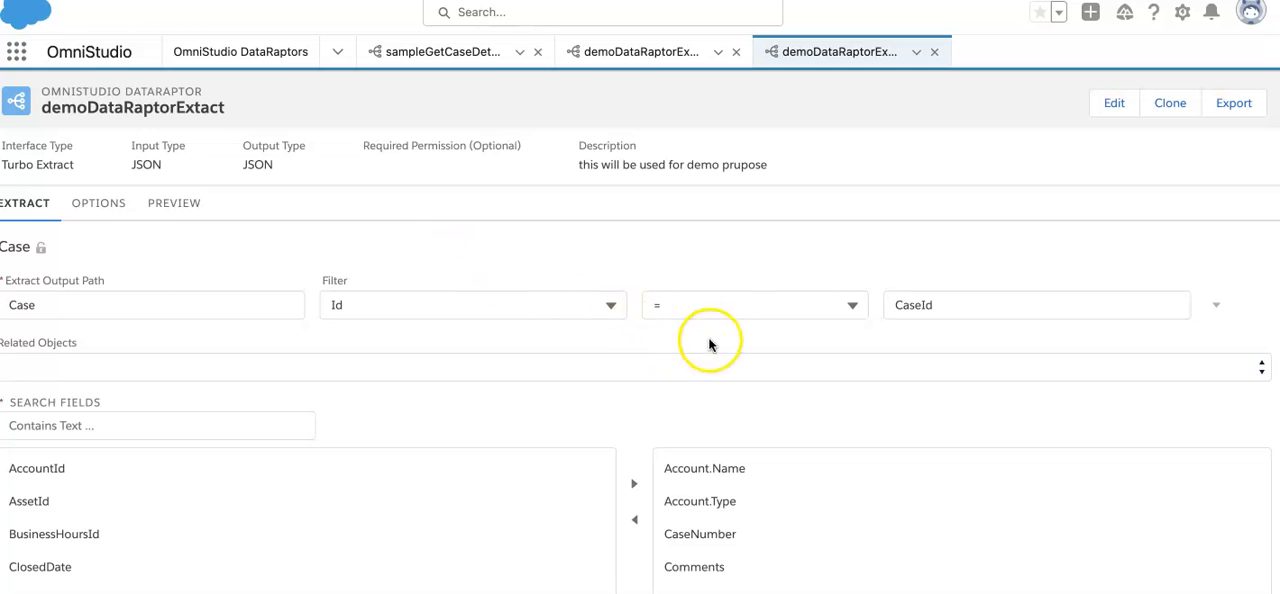
Step: Extract Contact into output path Contact, filtered where FirstName IN Names
left_click(752, 305)
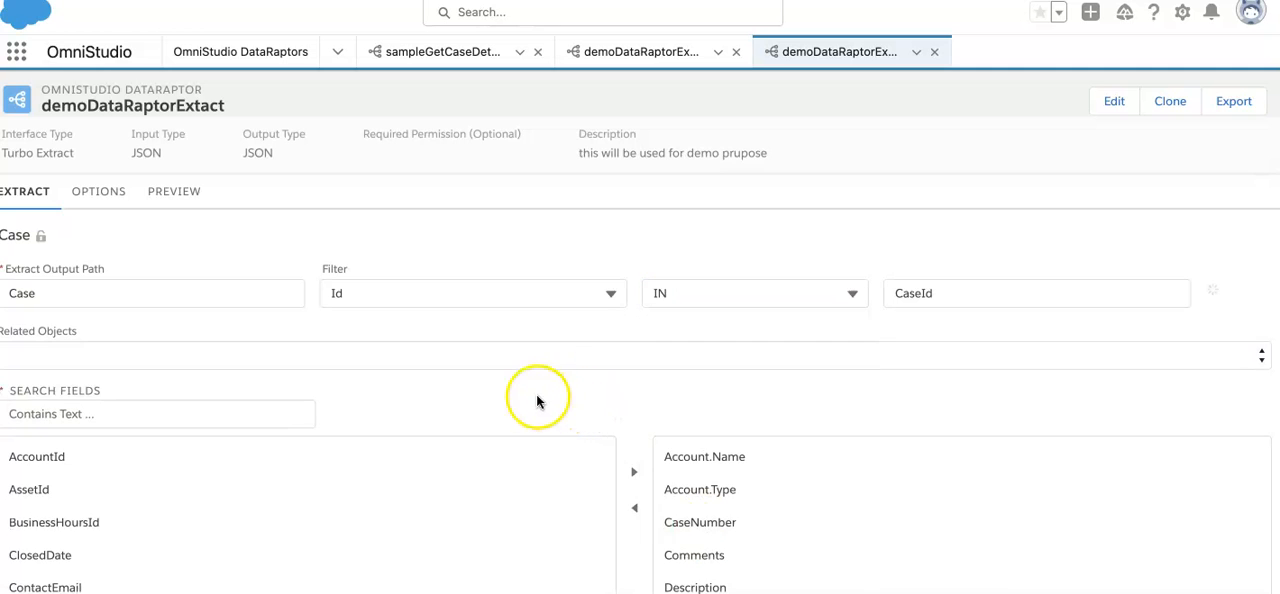
mouse_move(42, 237)
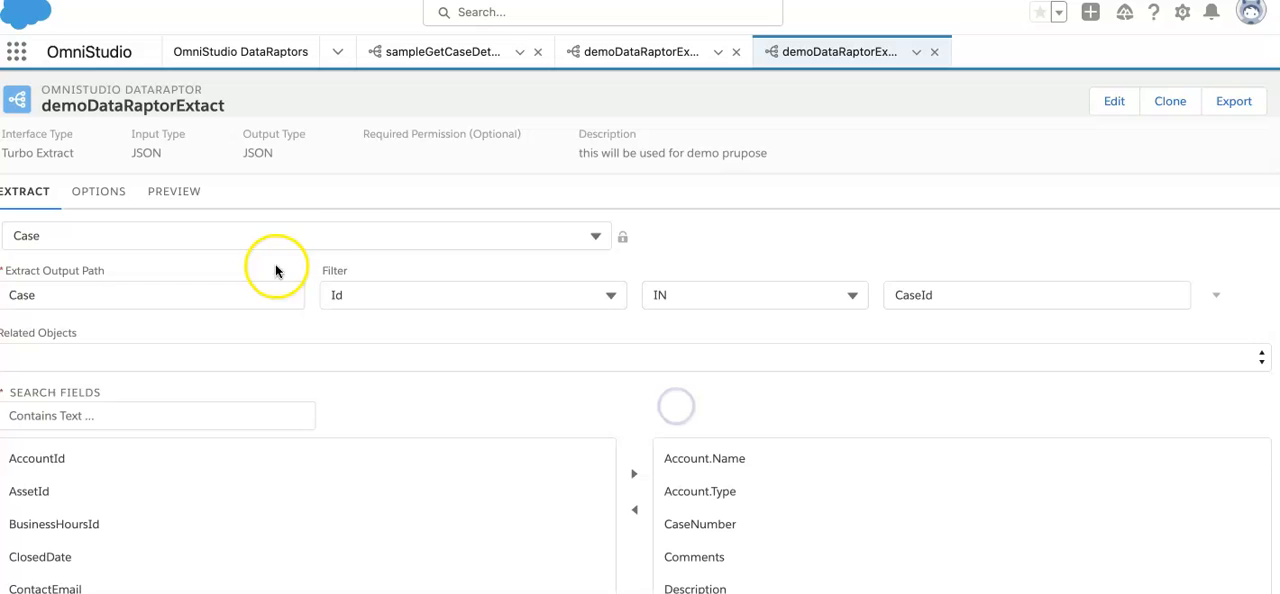
left_click(307, 235)
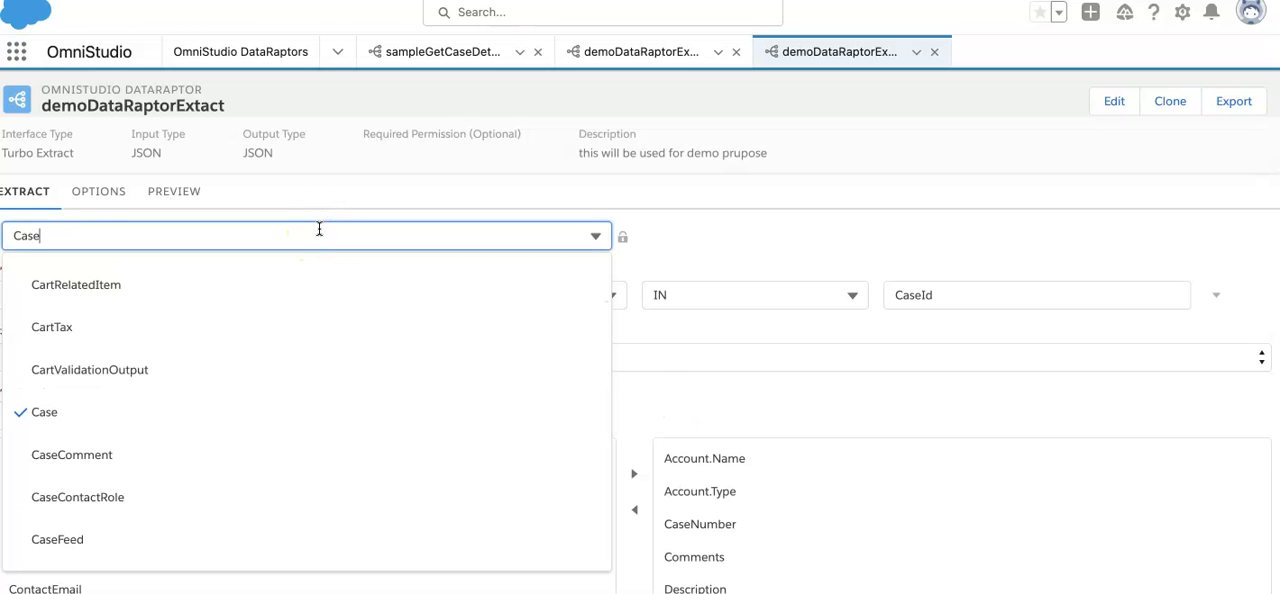
type("Conta")
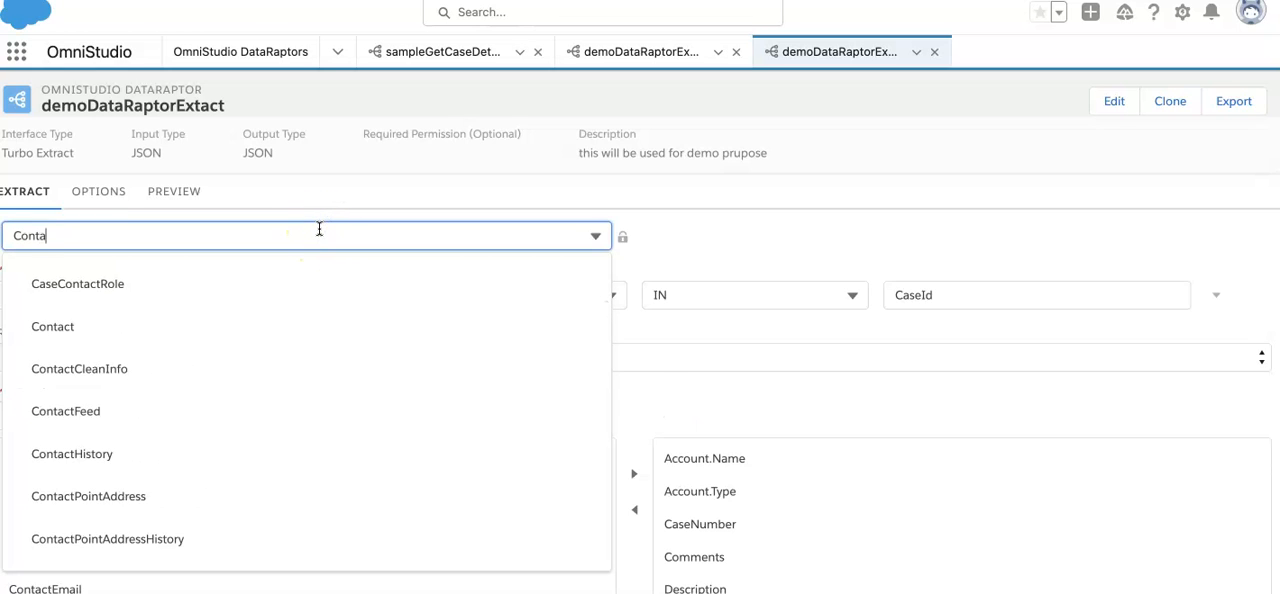
left_click(52, 326)
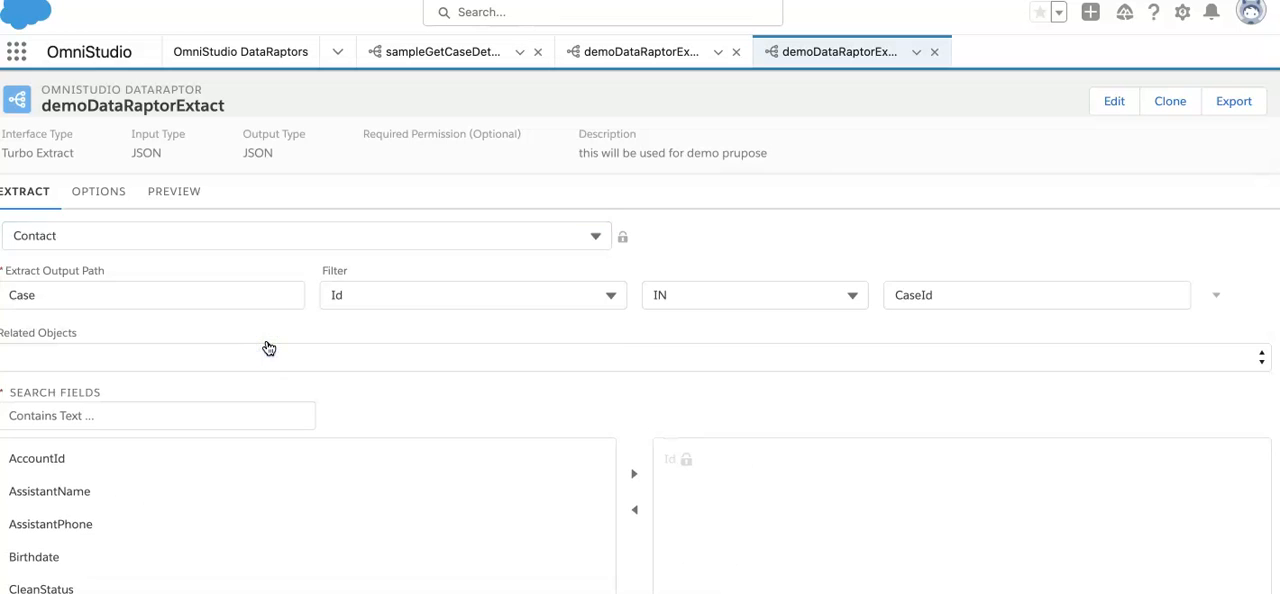
type("Contact")
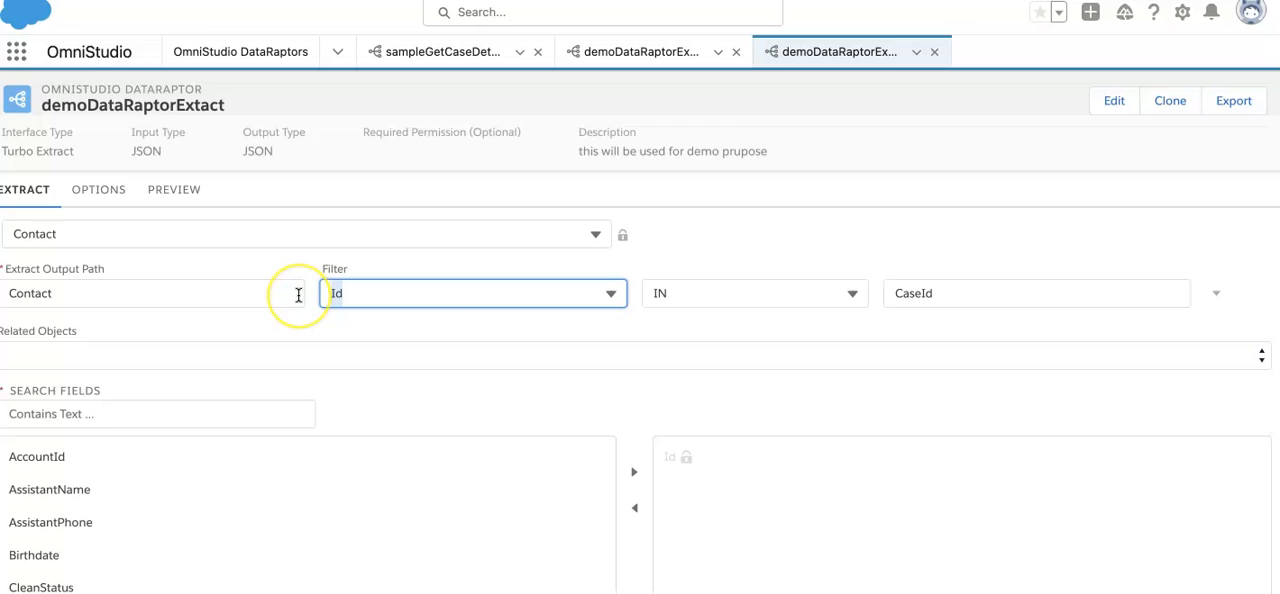
type("First")
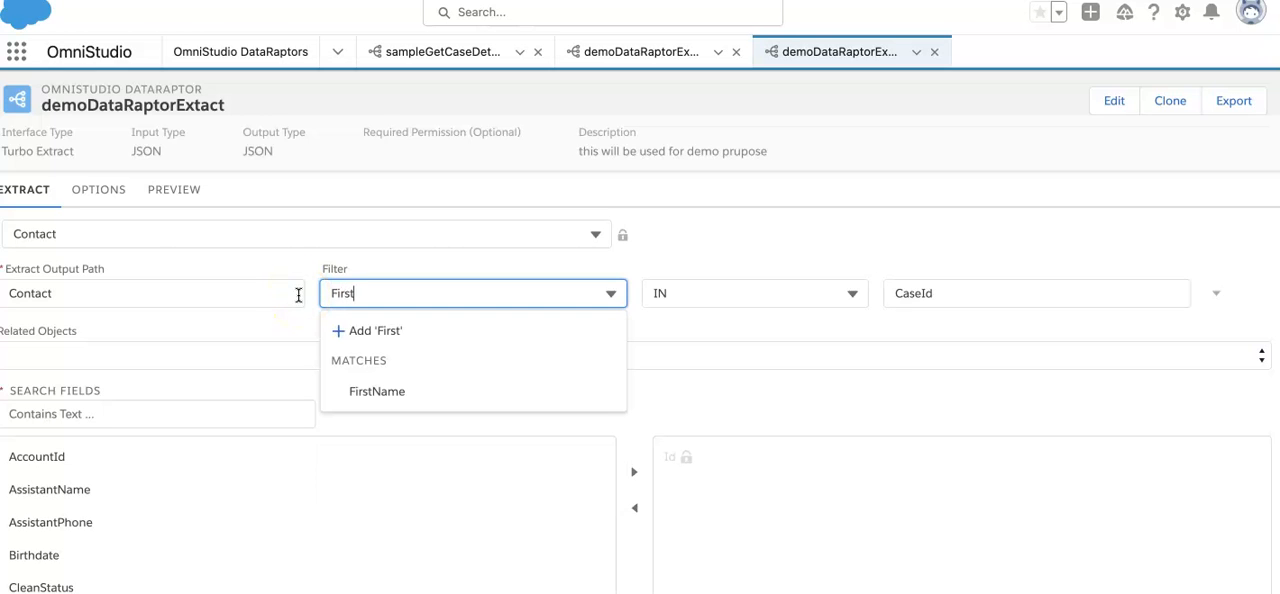
left_click(377, 391)
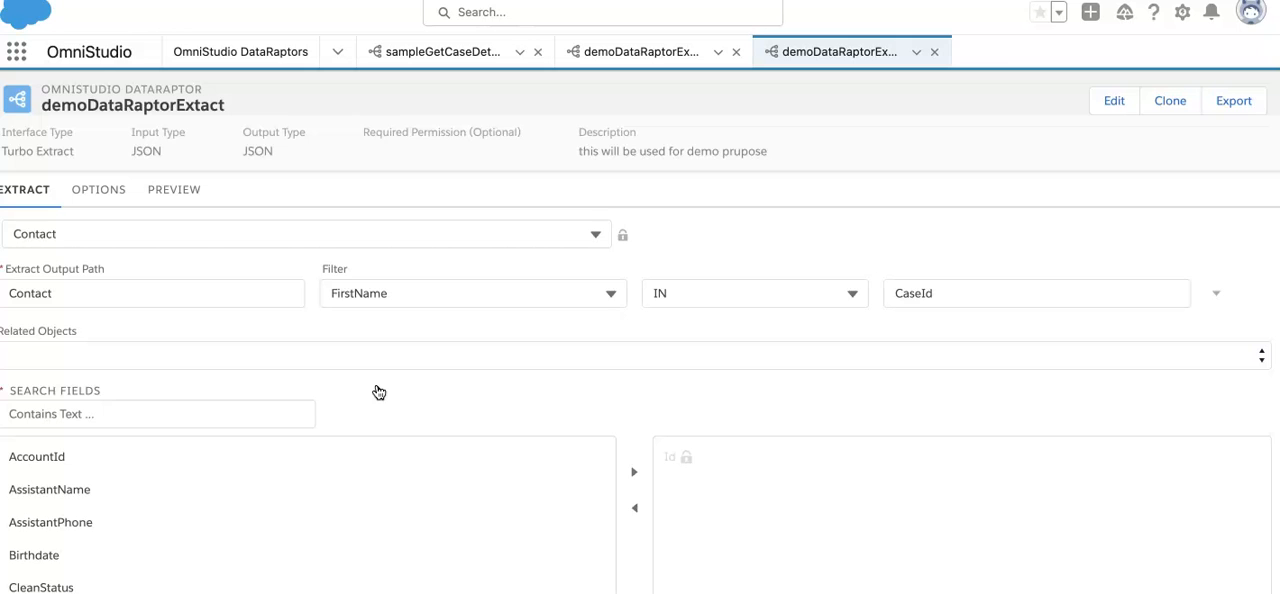
mouse_move(639, 341)
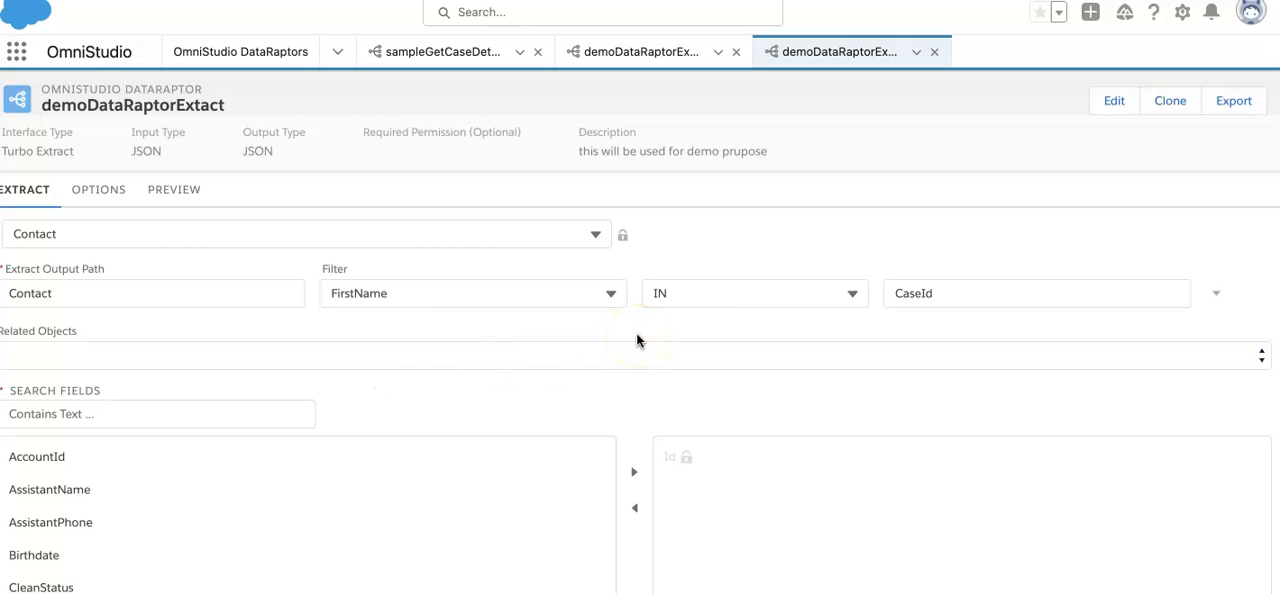
mouse_move(638, 341)
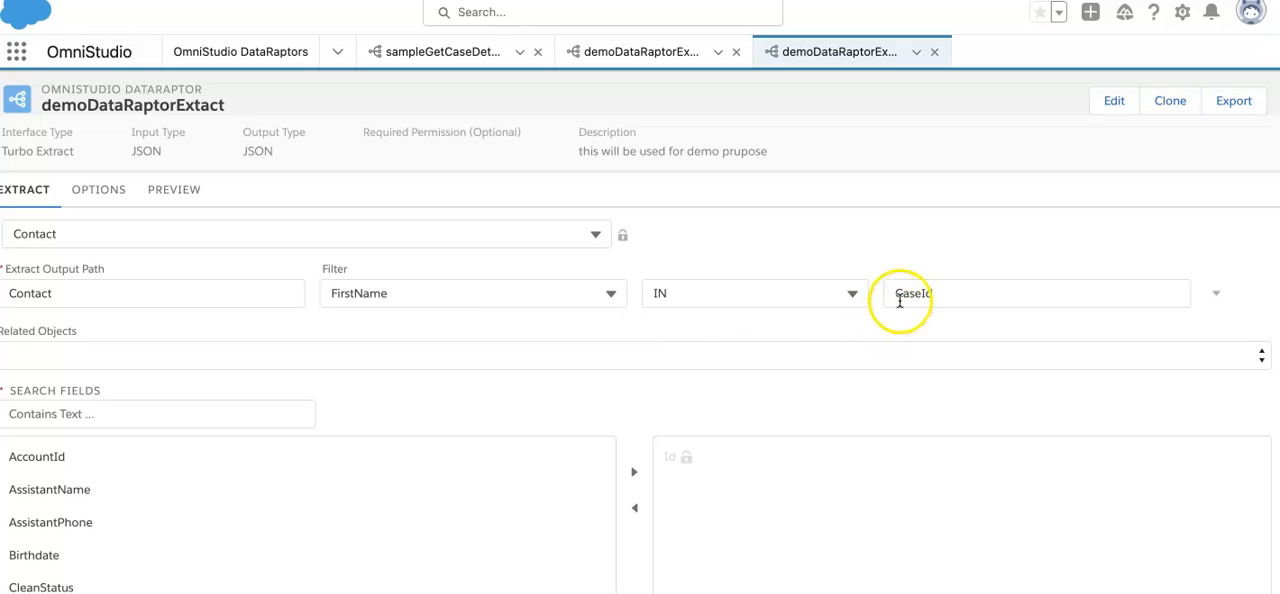
type("Names")
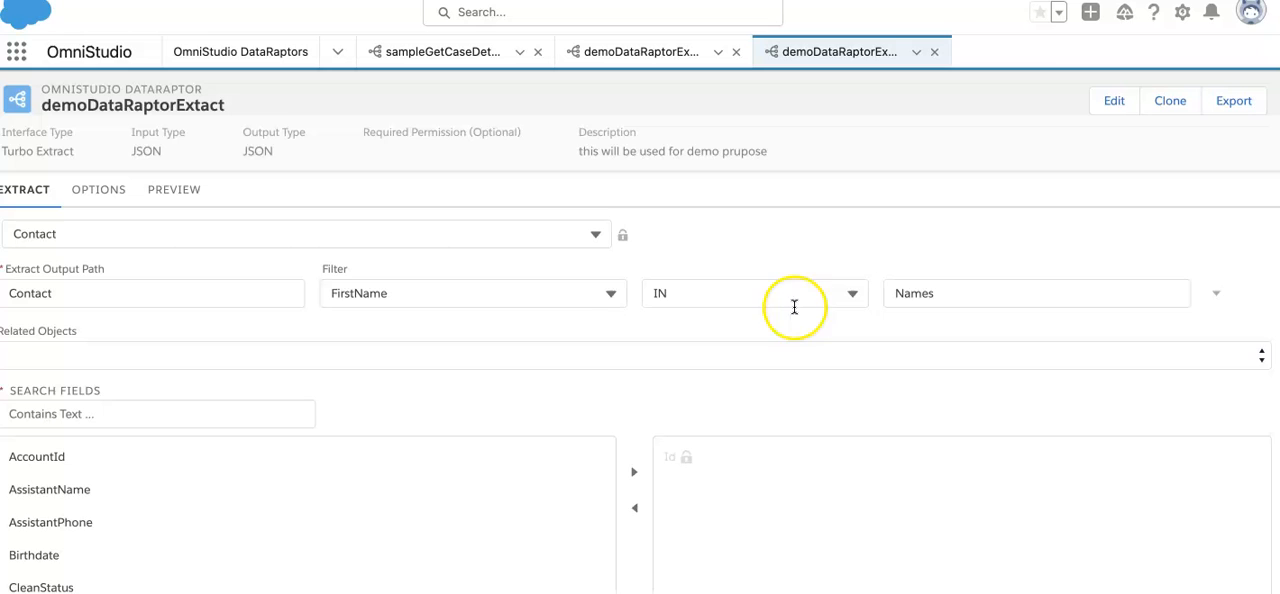
mouse_move(725, 334)
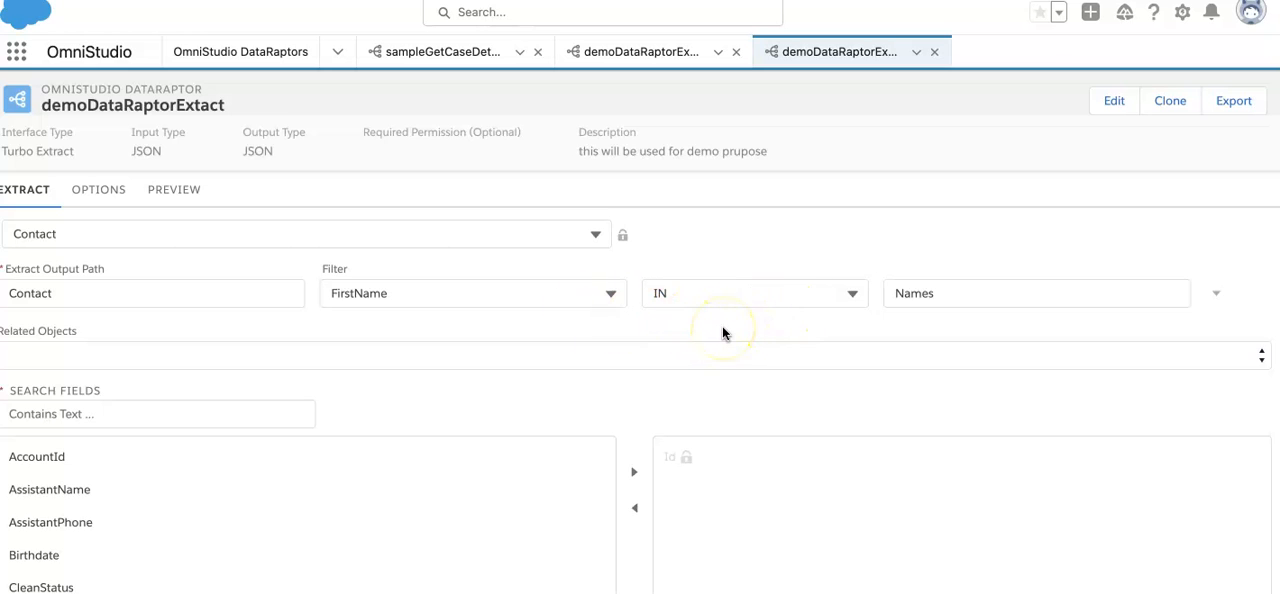
mouse_move(398, 445)
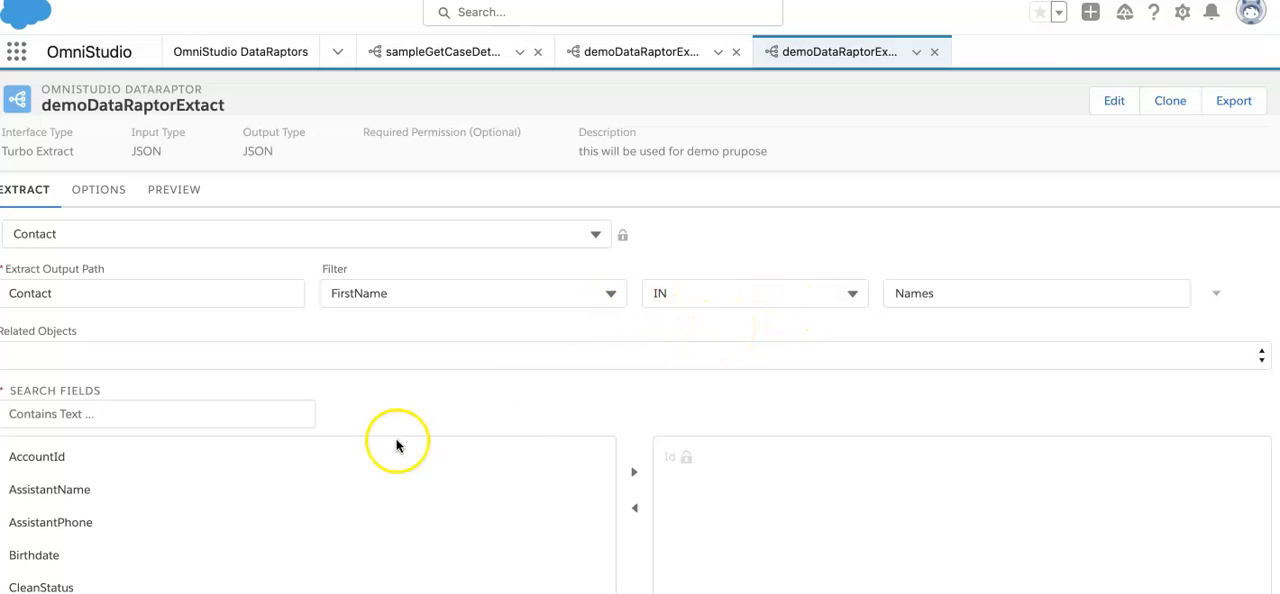
Step: Move AccountId, Birthdate, Description, Email and FirstName into the Contact extract's returned fields
left_click(37, 456)
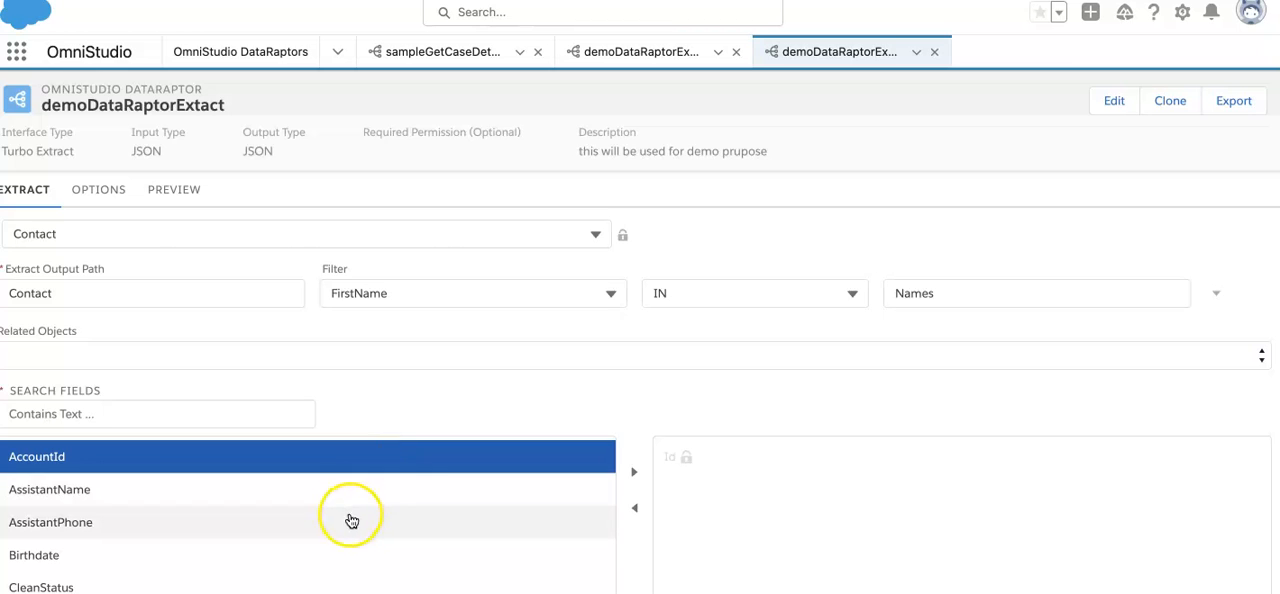
mouse_move(490, 501)
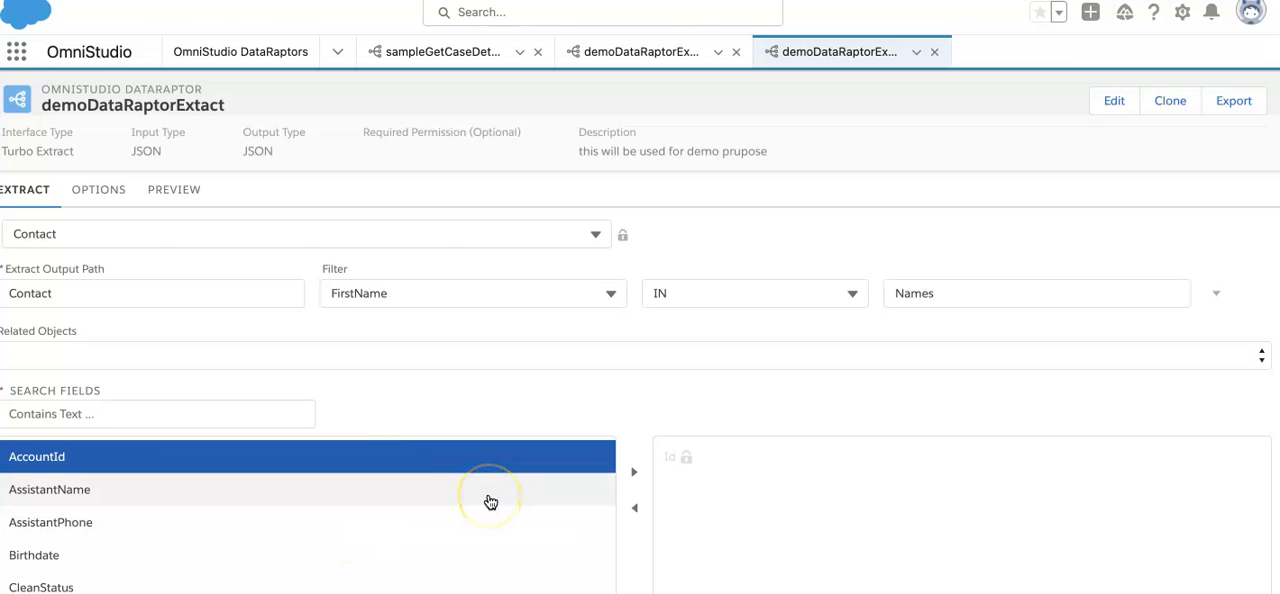
mouse_move(491, 502)
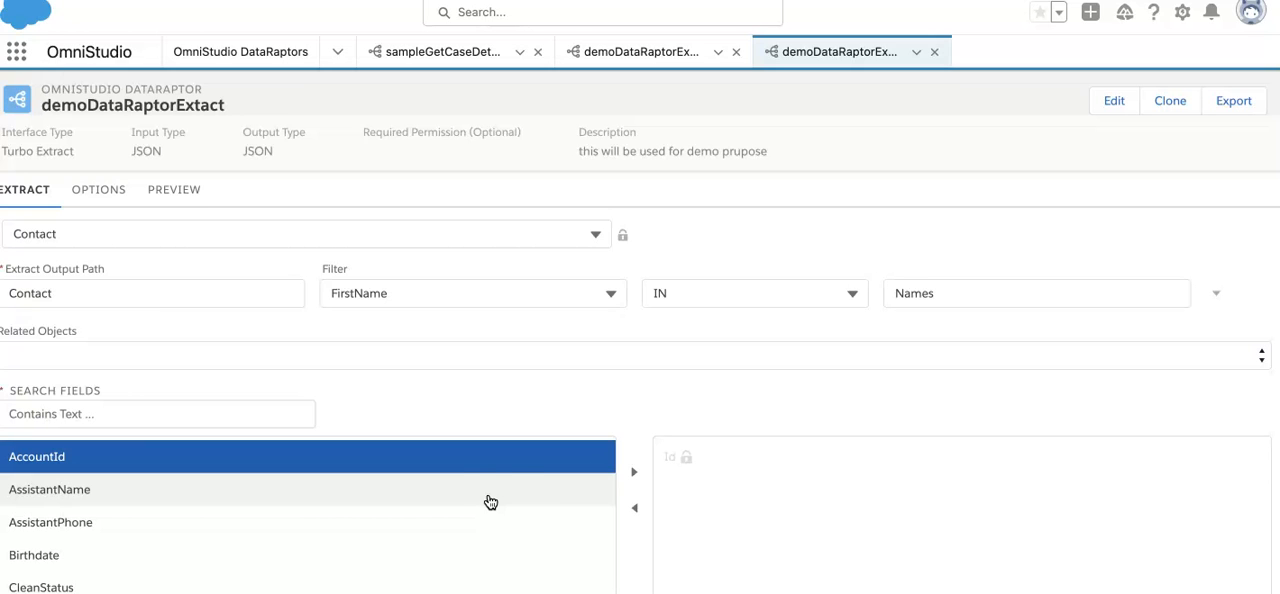
scroll("down", 3)
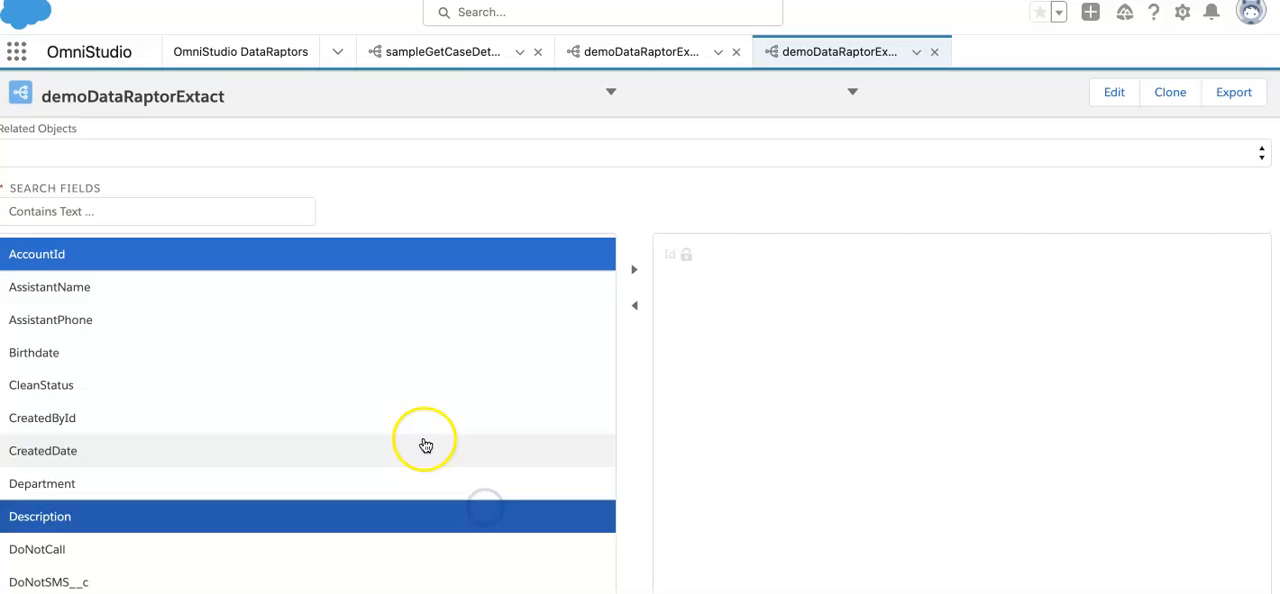
scroll("down", 3)
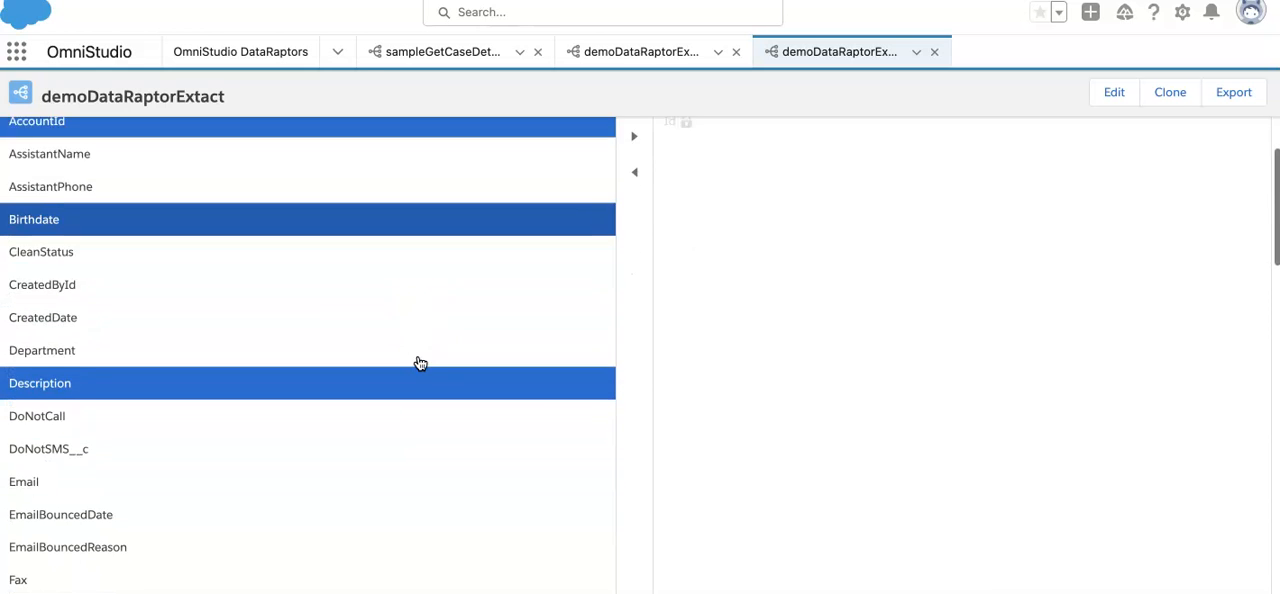
scroll("down", 3)
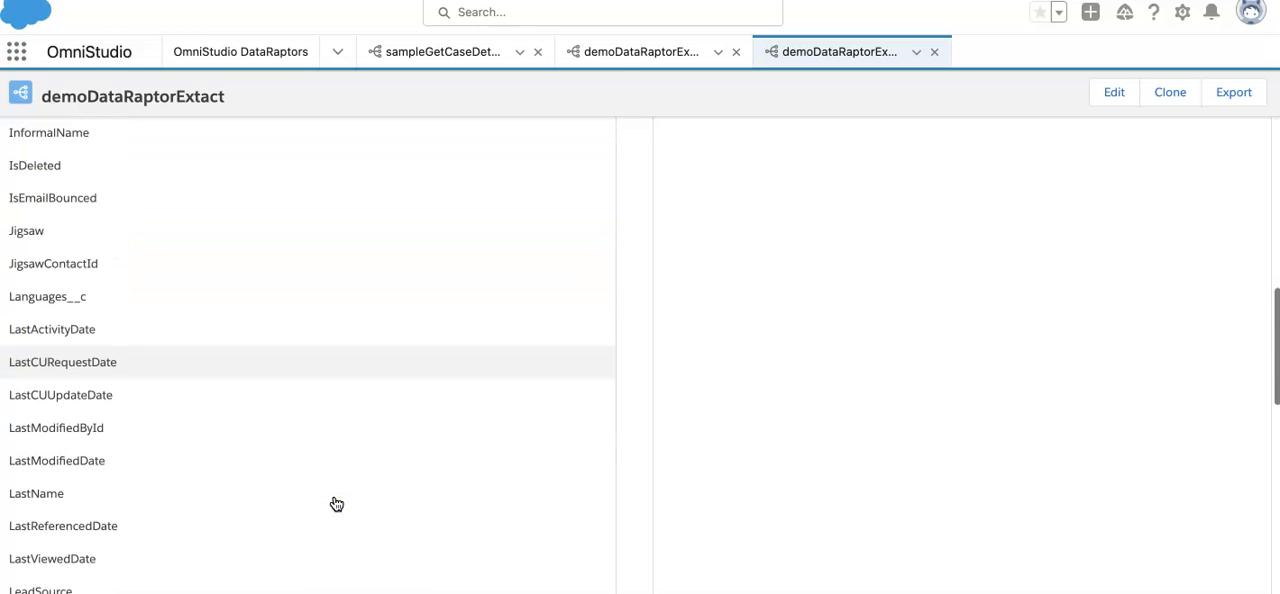
left_click(337, 452)
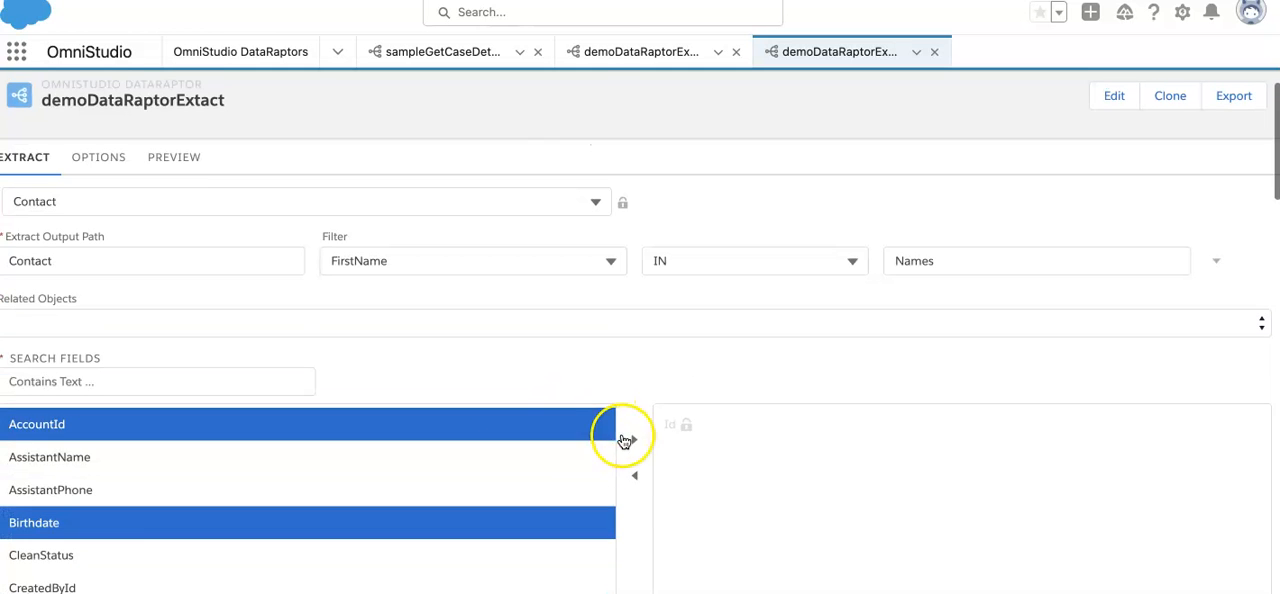
left_click(633, 439)
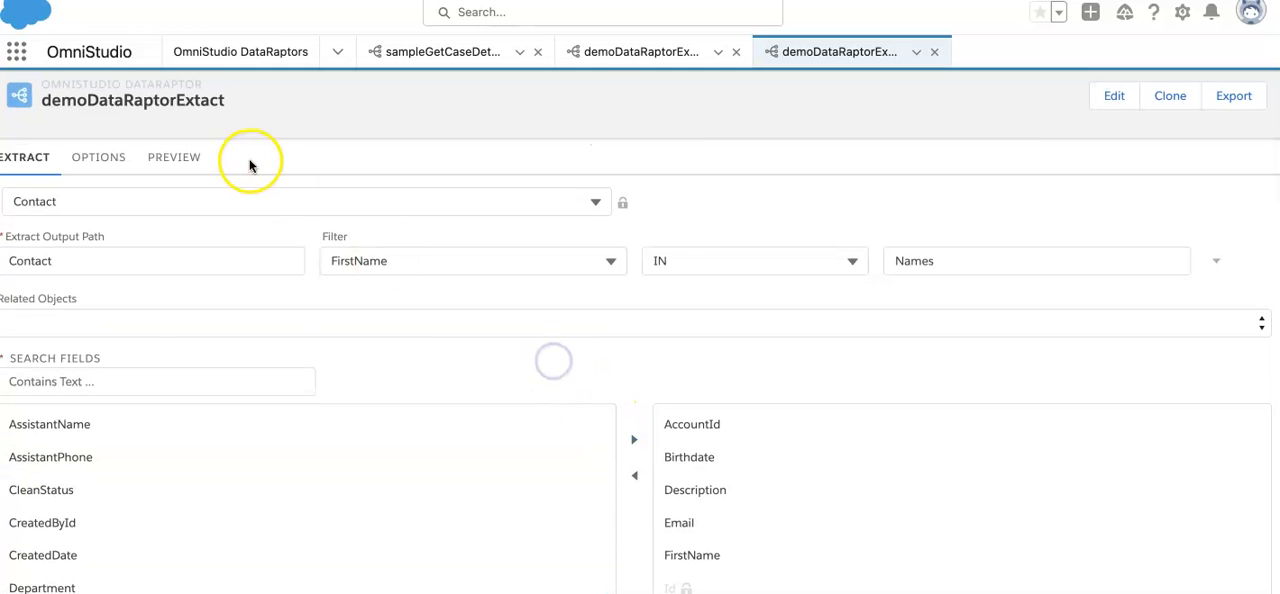
left_click(173, 157)
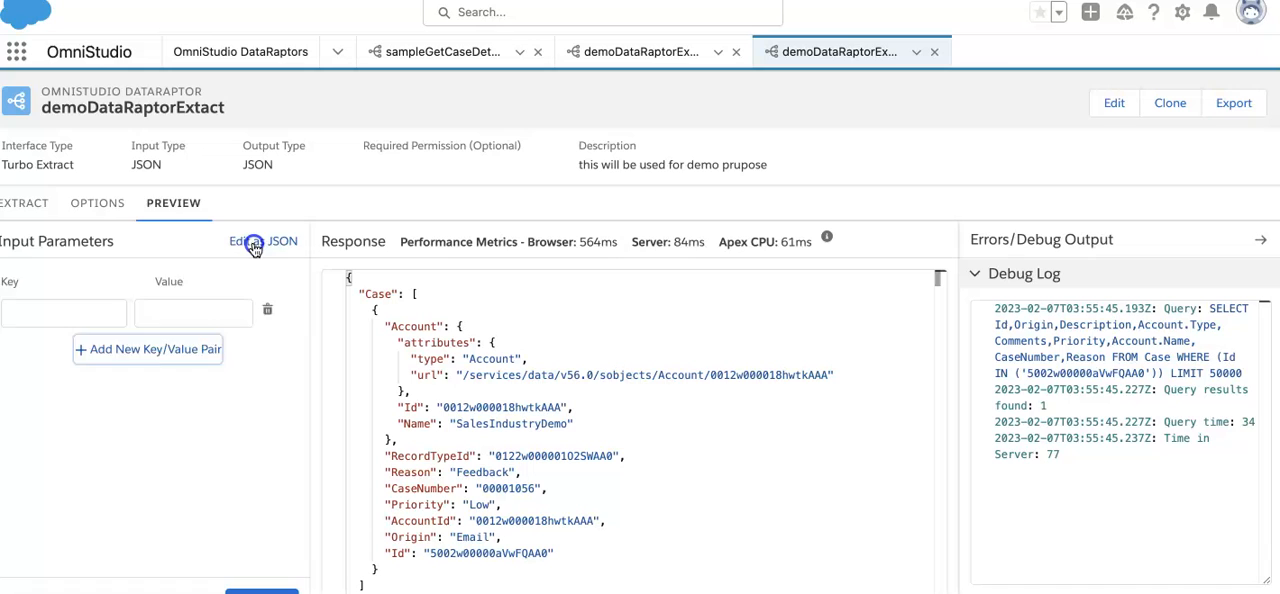
Step: Enter the preview input as JSON: {"Names": ["Andy","James"]}
left_click(265, 241)
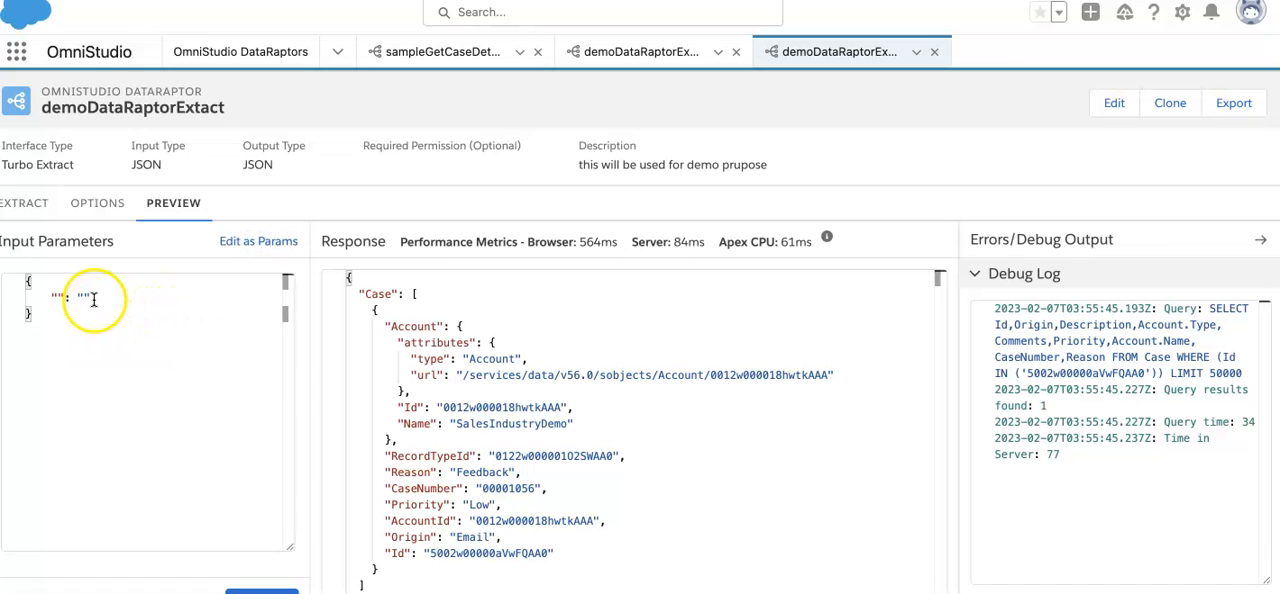
type("N")
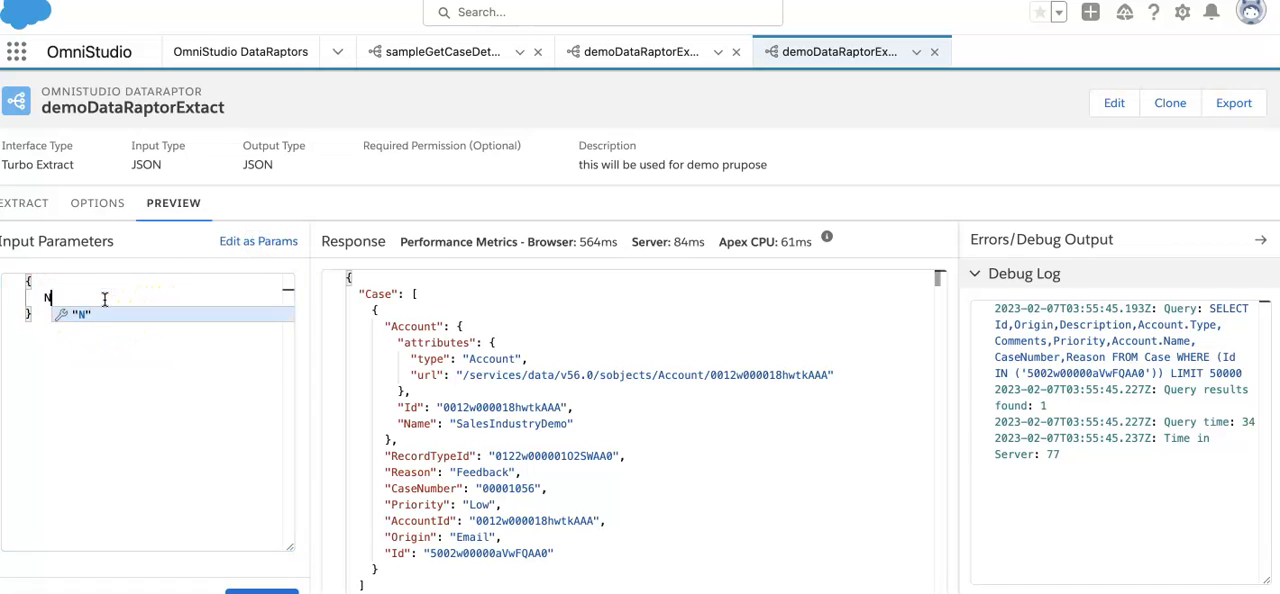
type("ames:")
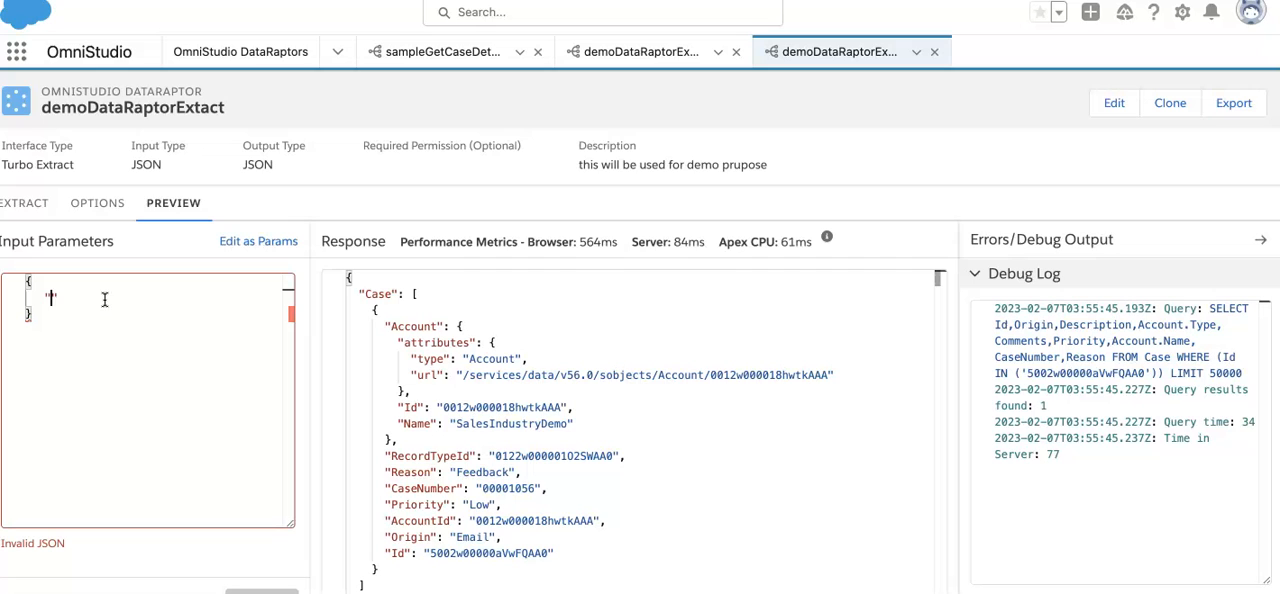
type("\"Names\": [")
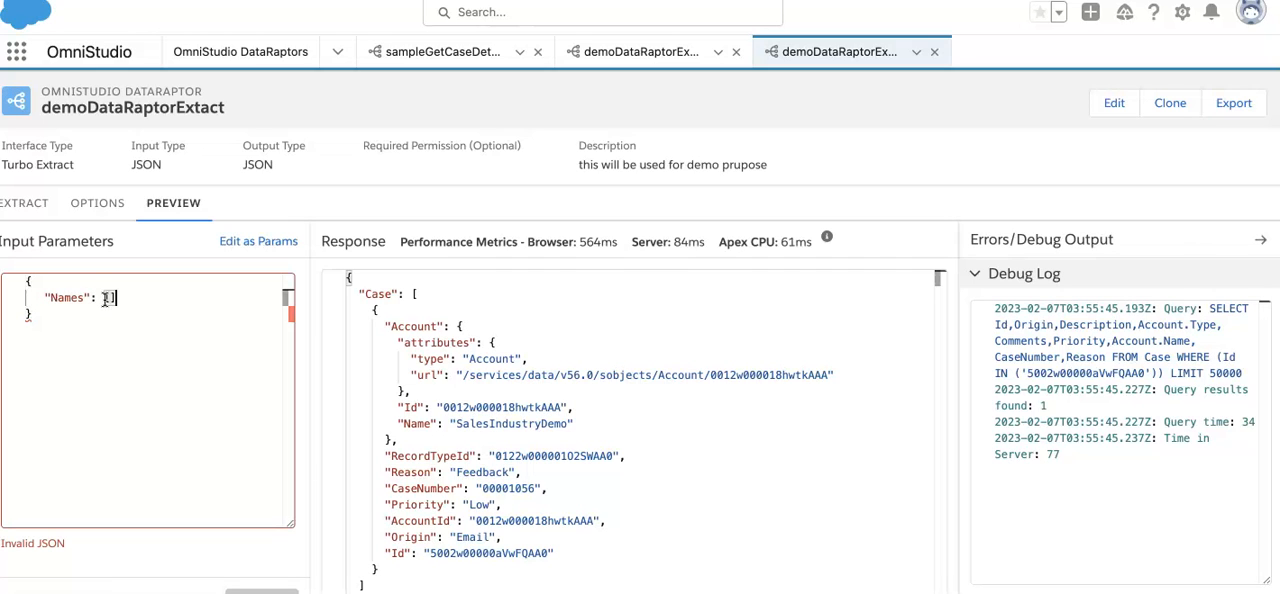
type("\"\",\"")
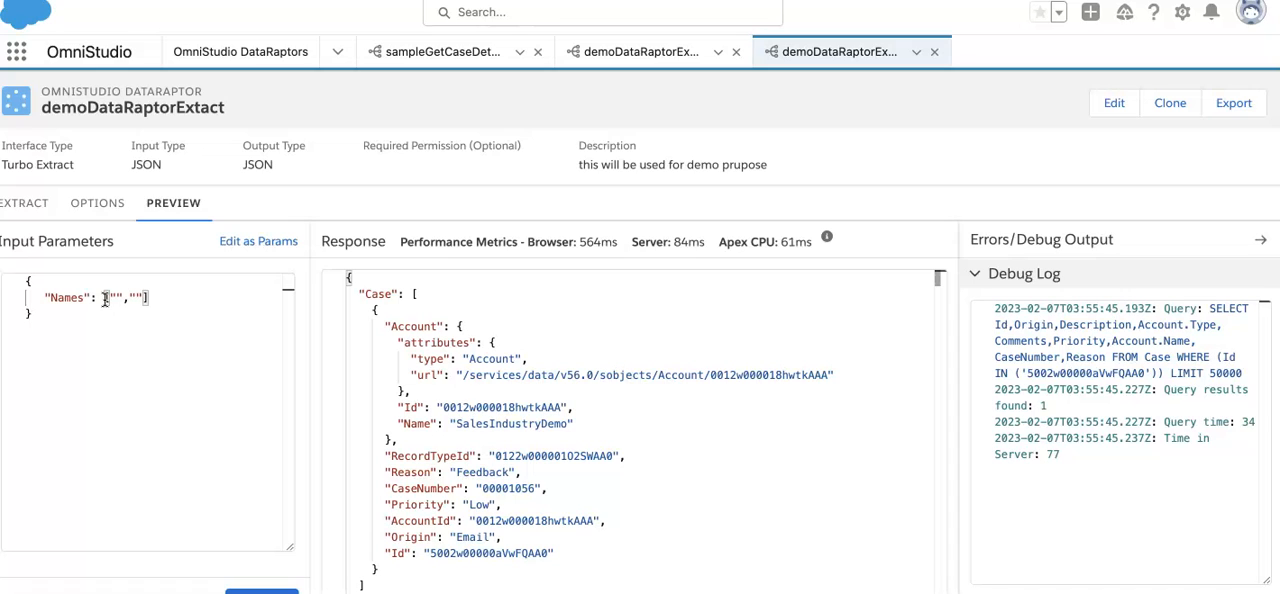
type("Andy")
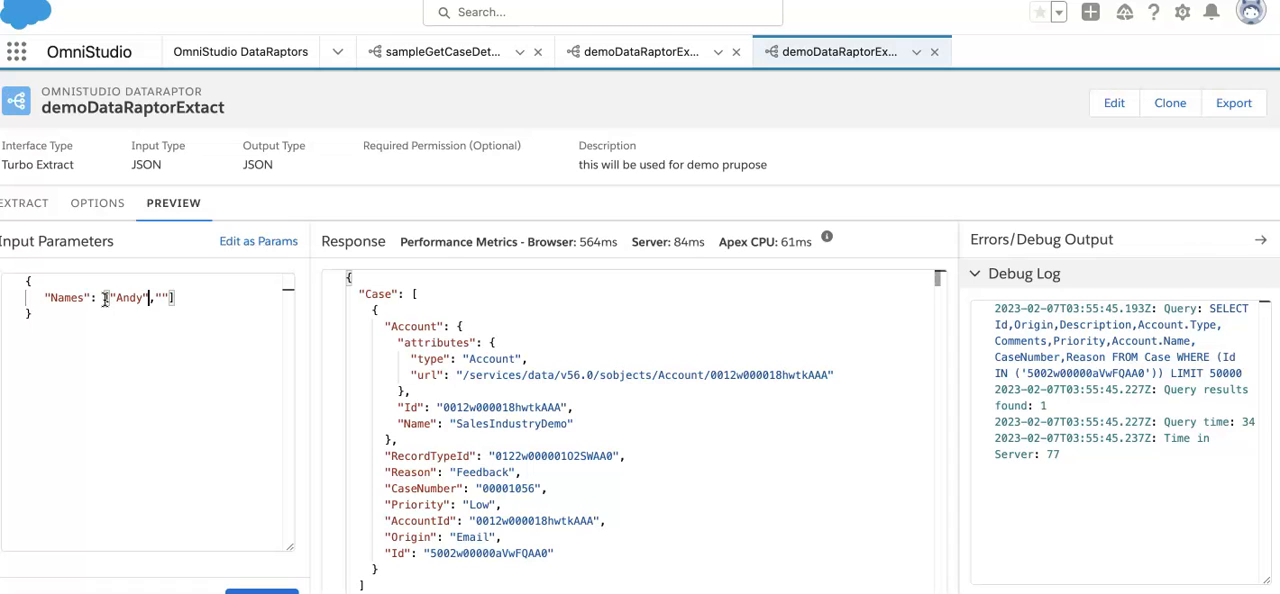
type("James")
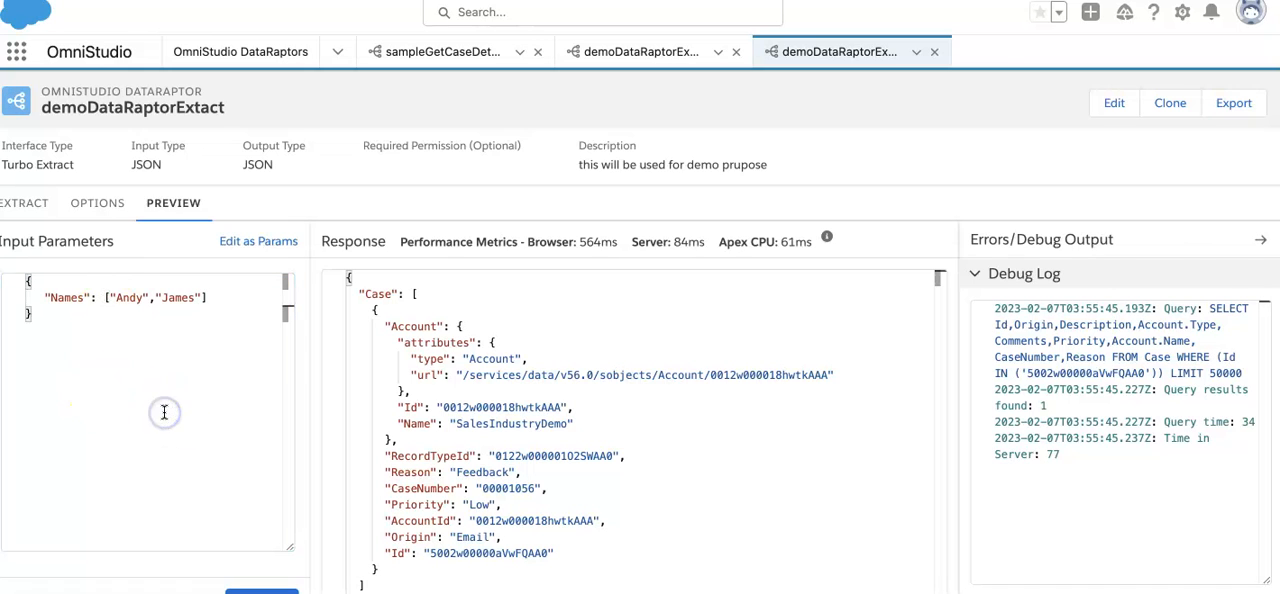
mouse_move(221, 422)
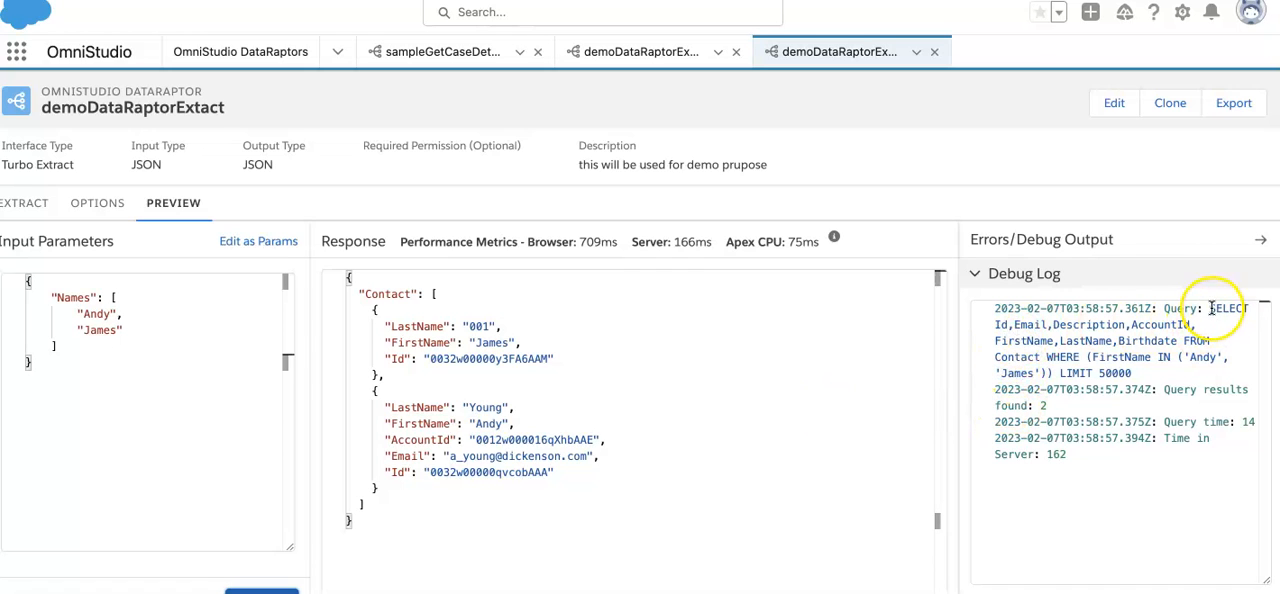
left_click_drag(1210, 308, 1205, 357)
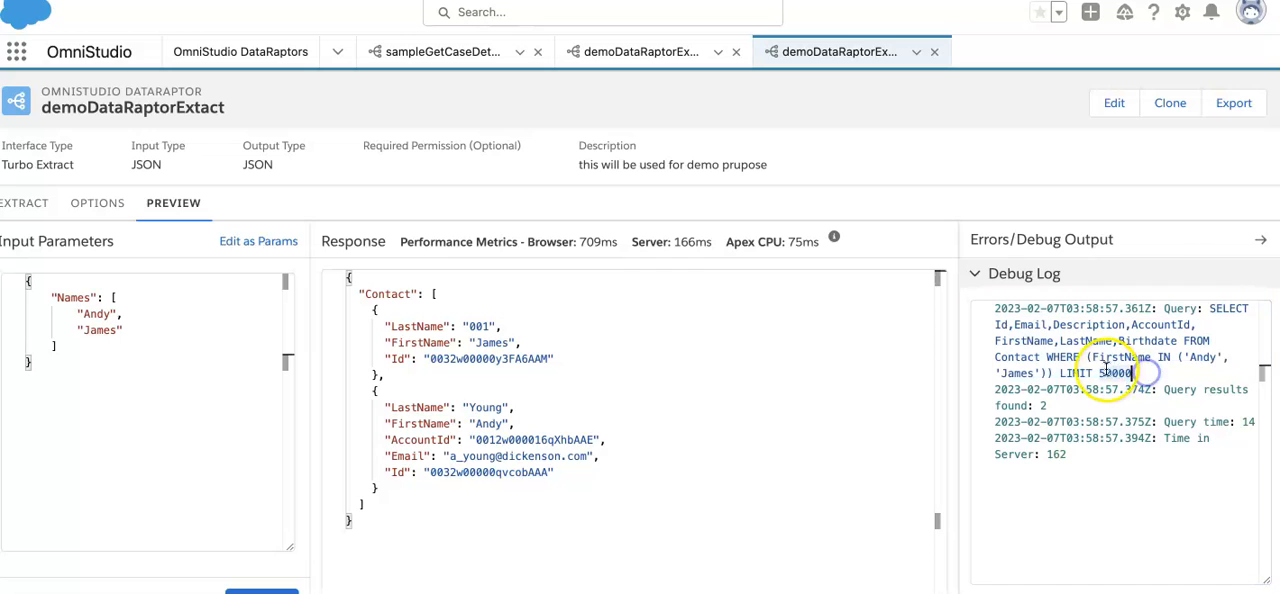
double_click(1100, 357)
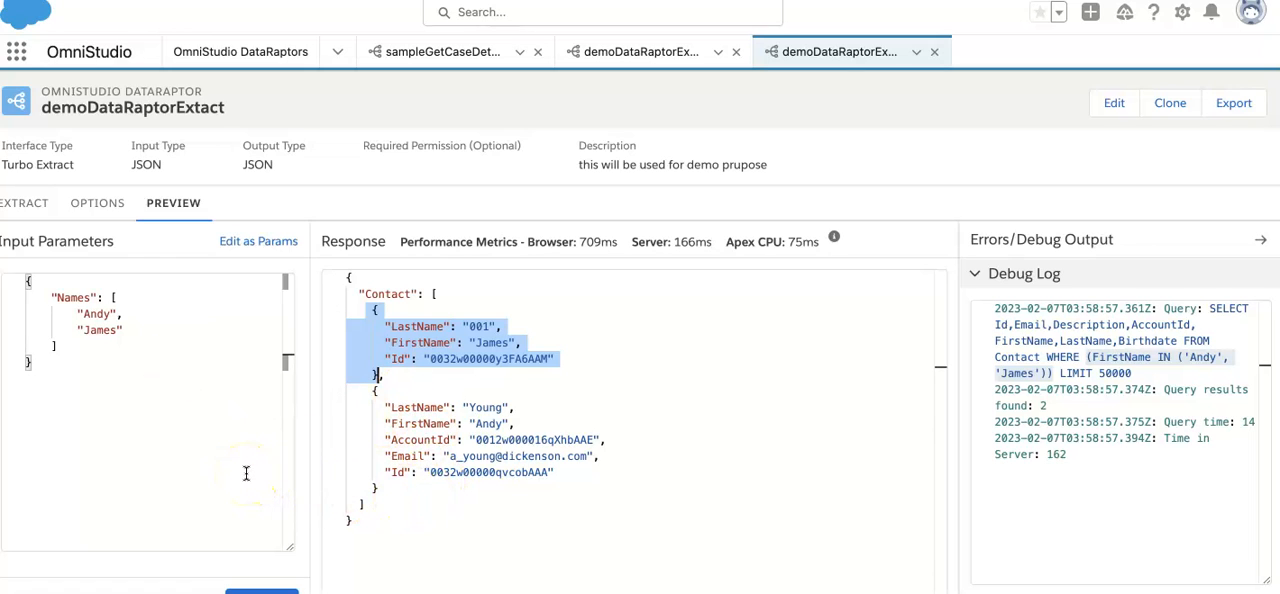
Step: Return to the extract definition showing the FirstName IN Names filter
left_click(25, 203)
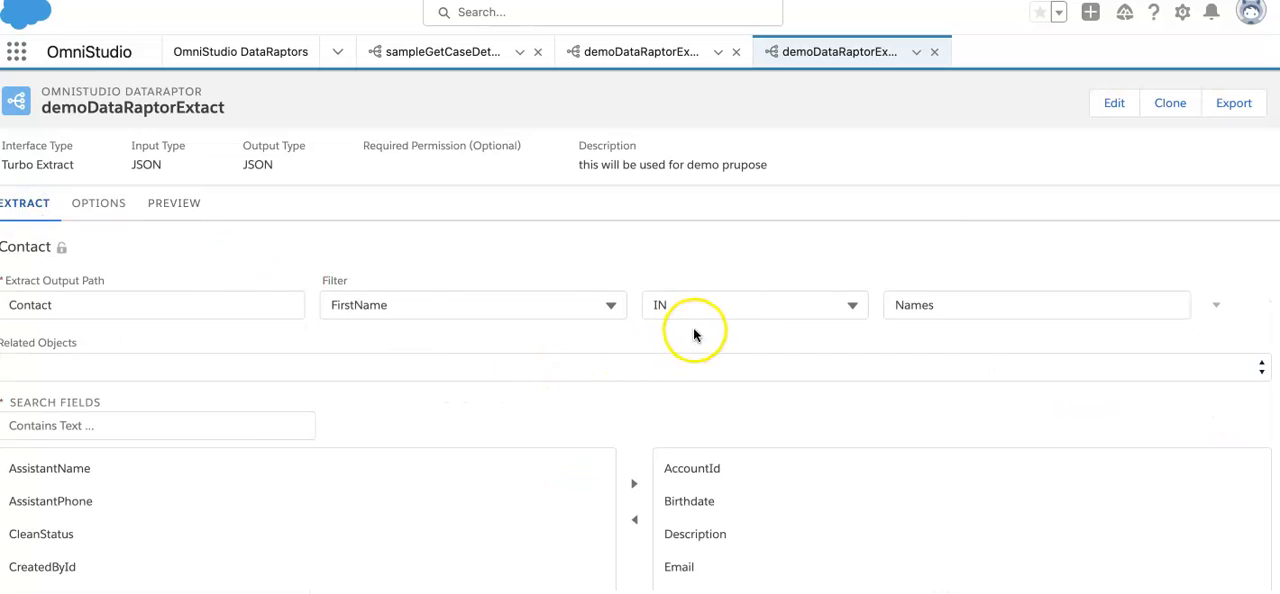
mouse_move(935, 334)
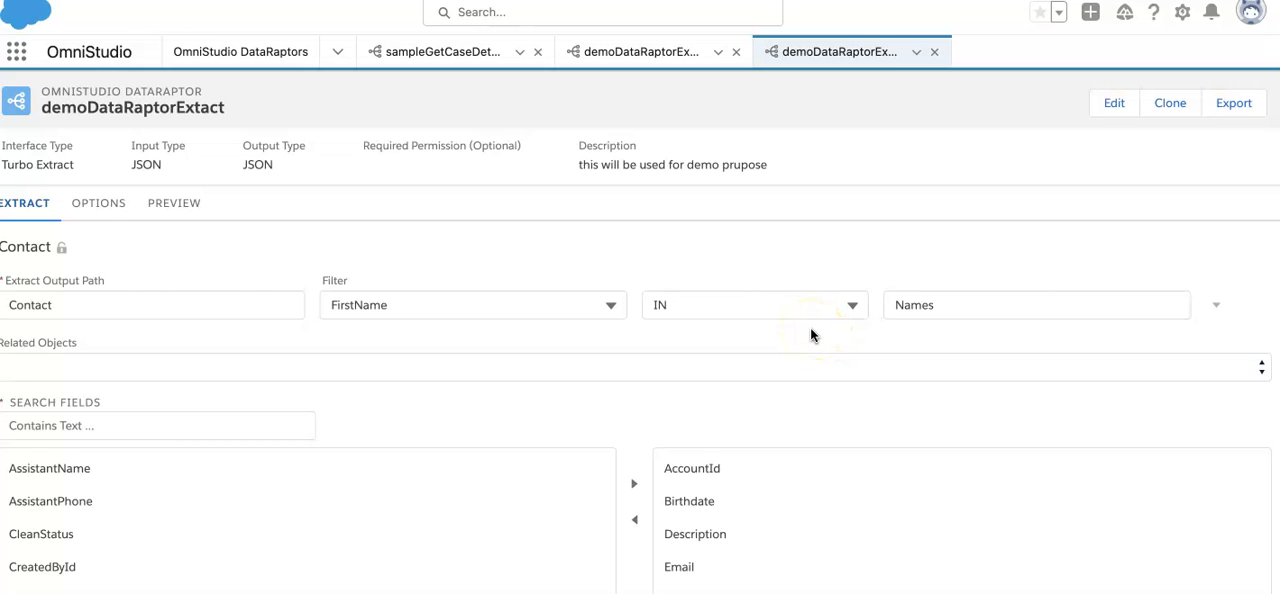
mouse_move(290, 51)
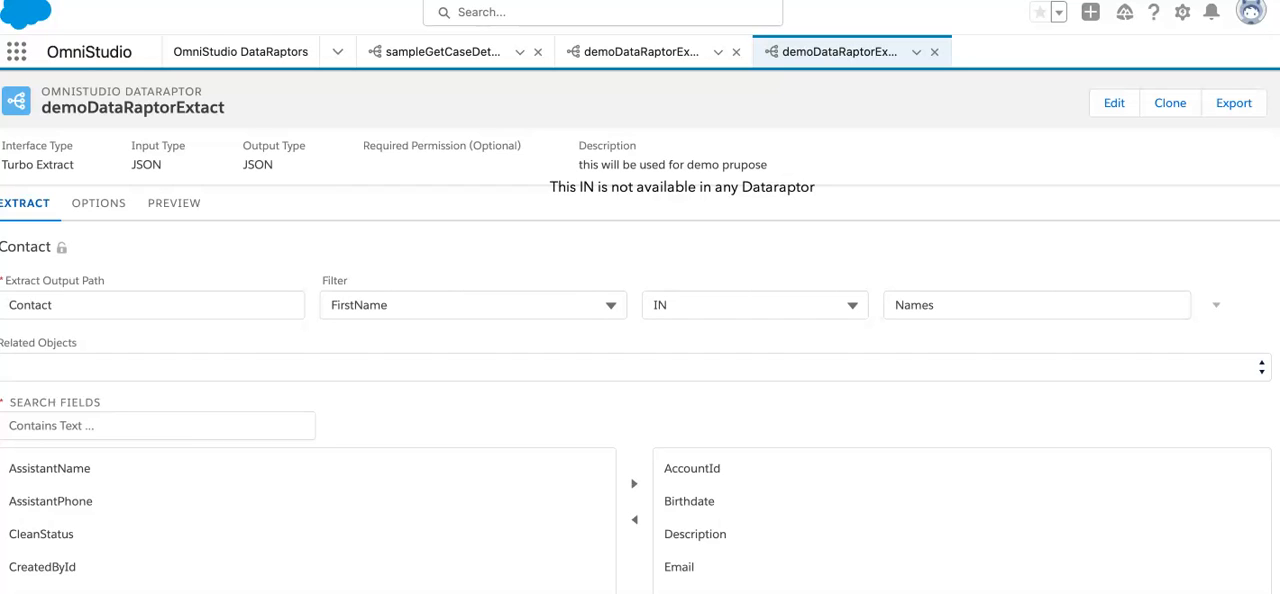
type("apart")
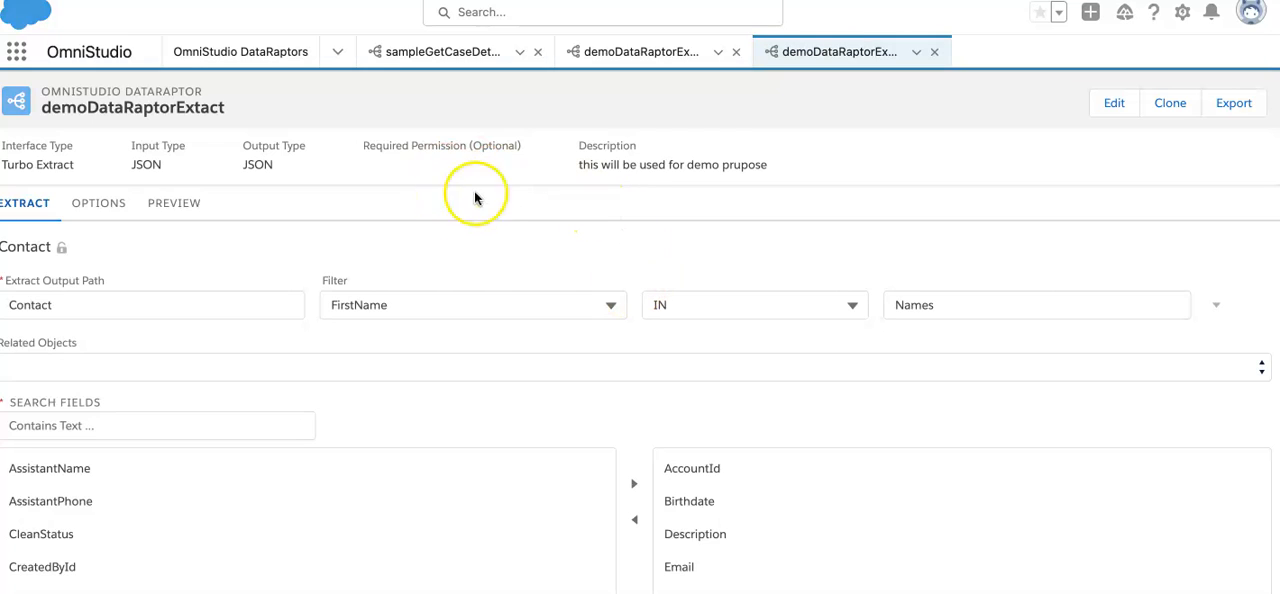
mouse_move(397, 218)
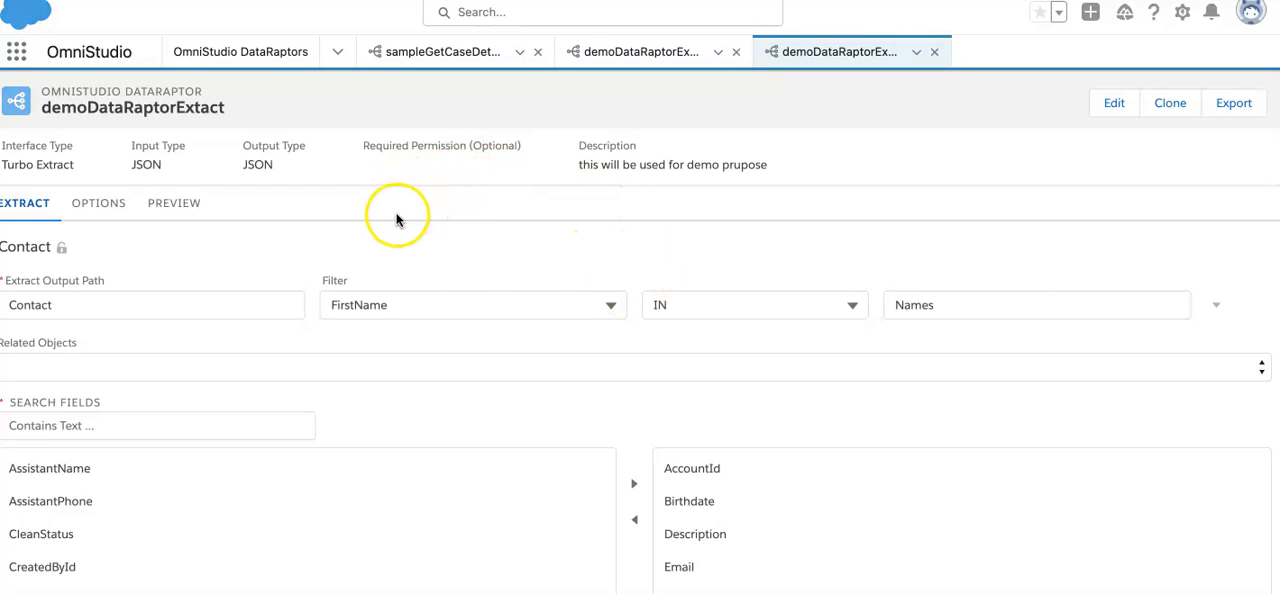